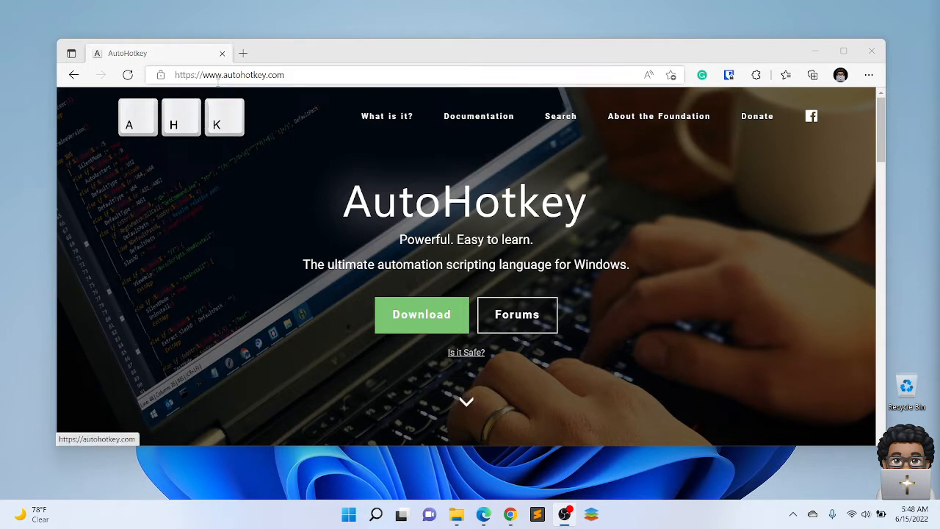
mouse_move(323, 211)
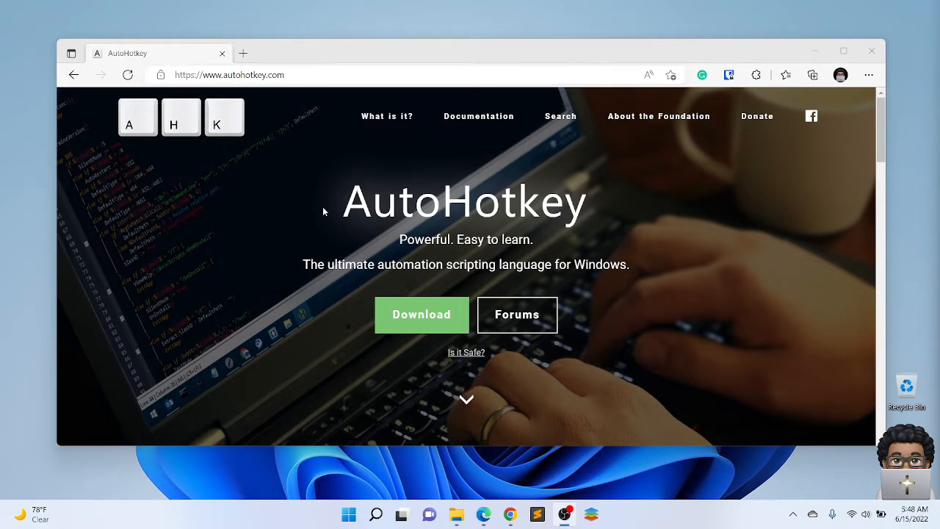
mouse_move(310, 248)
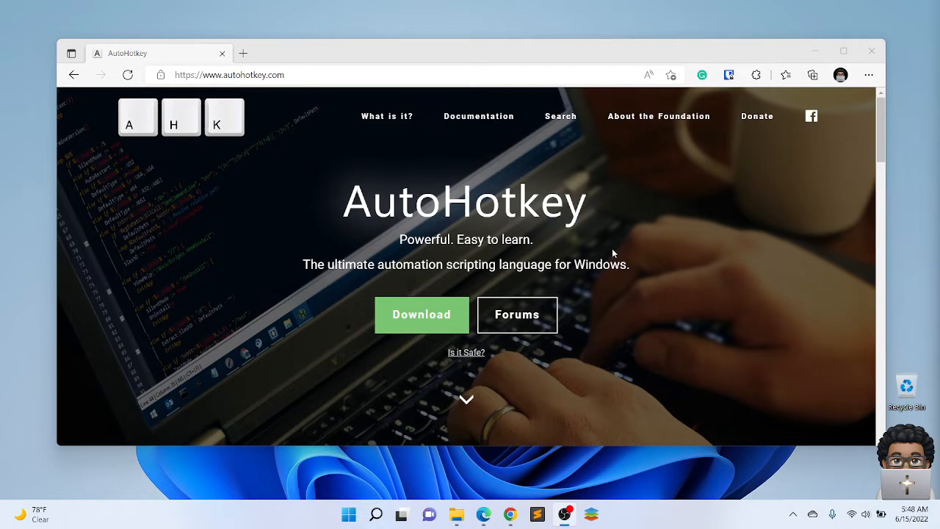
mouse_move(436, 409)
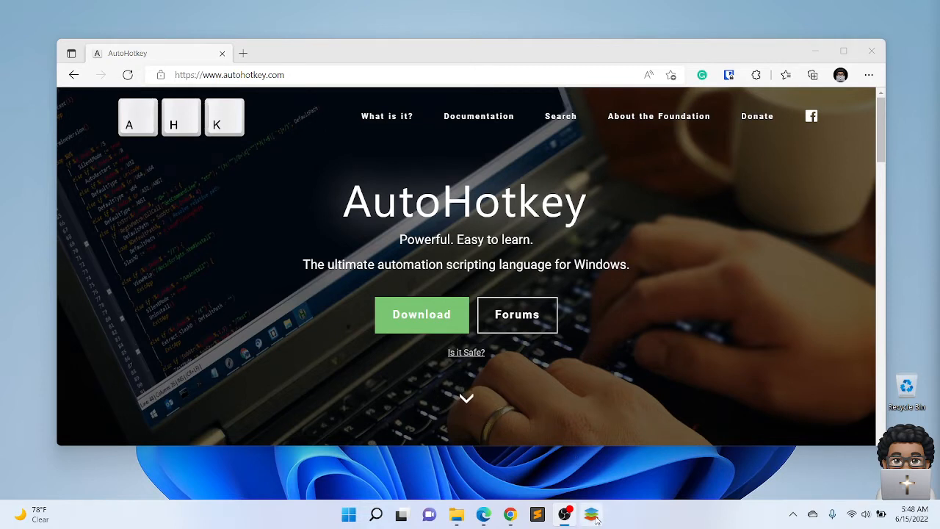
Create a blank ONLYOFFICE document with 'Mississippi' on line one and 'MS' below
click(592, 513)
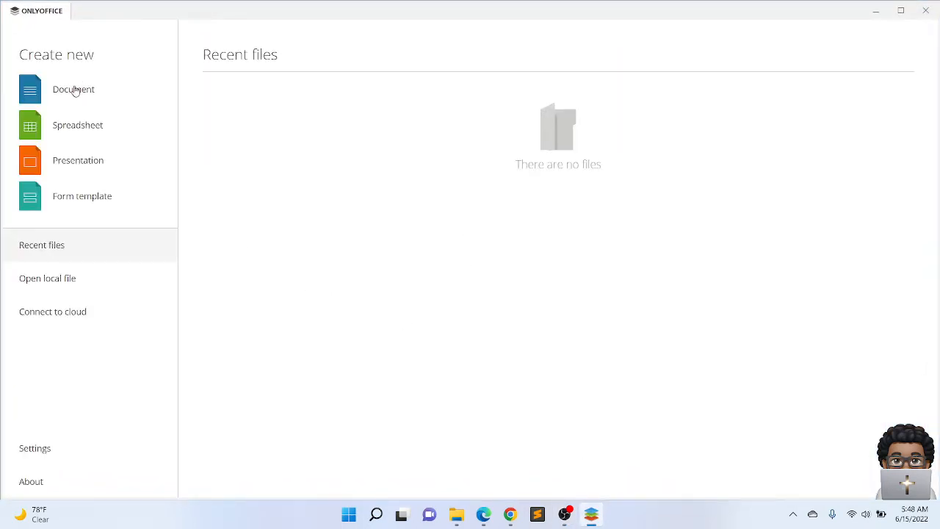
click(73, 89)
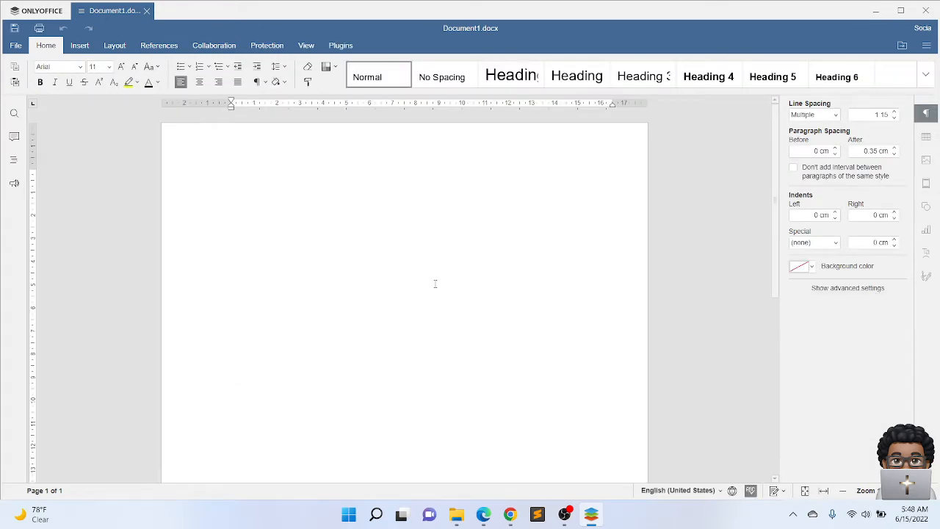
text(Mississ)
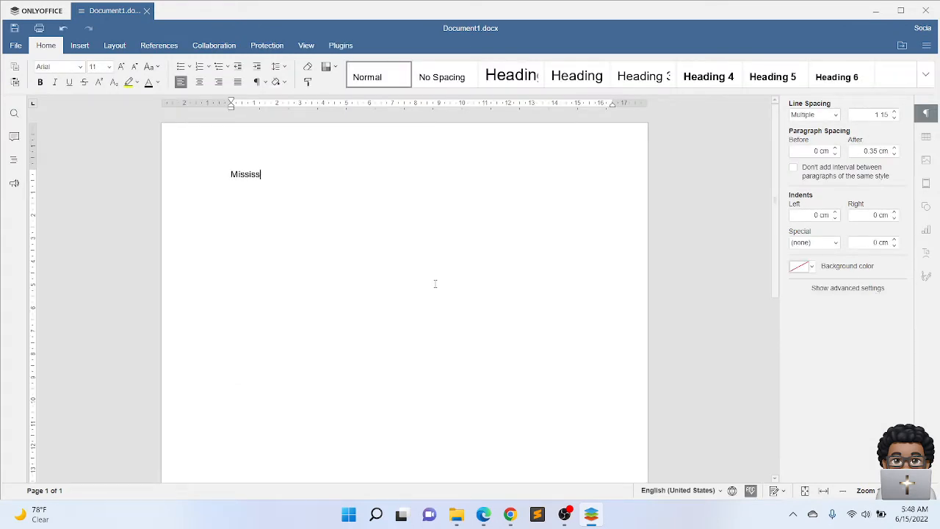
text(ippi)
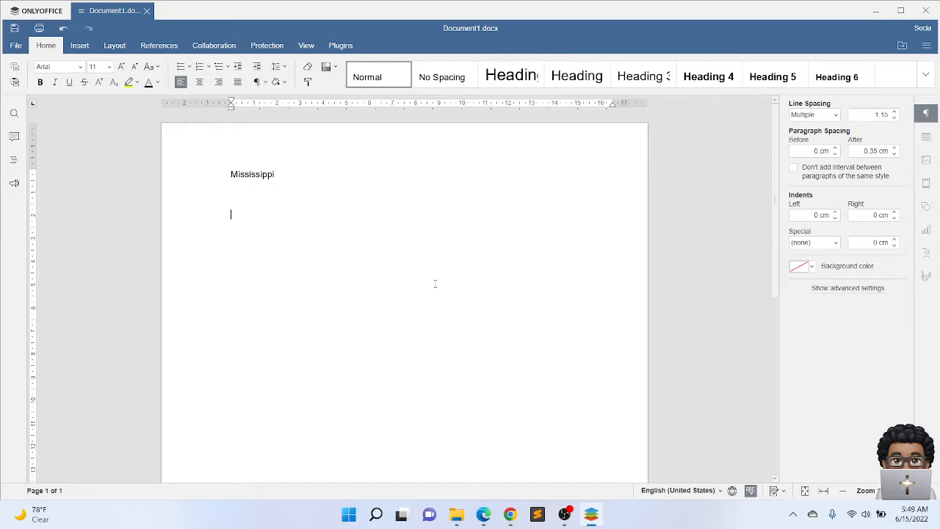
text(MS)
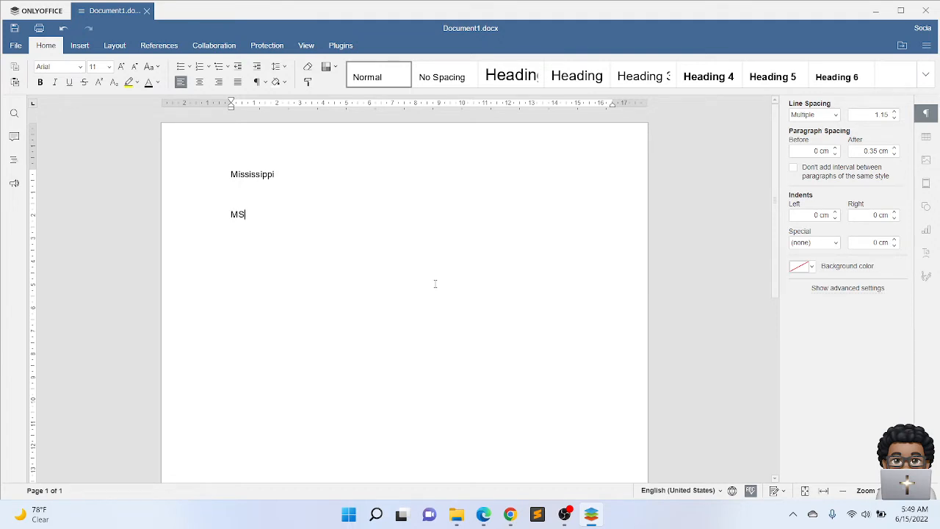
text(-)
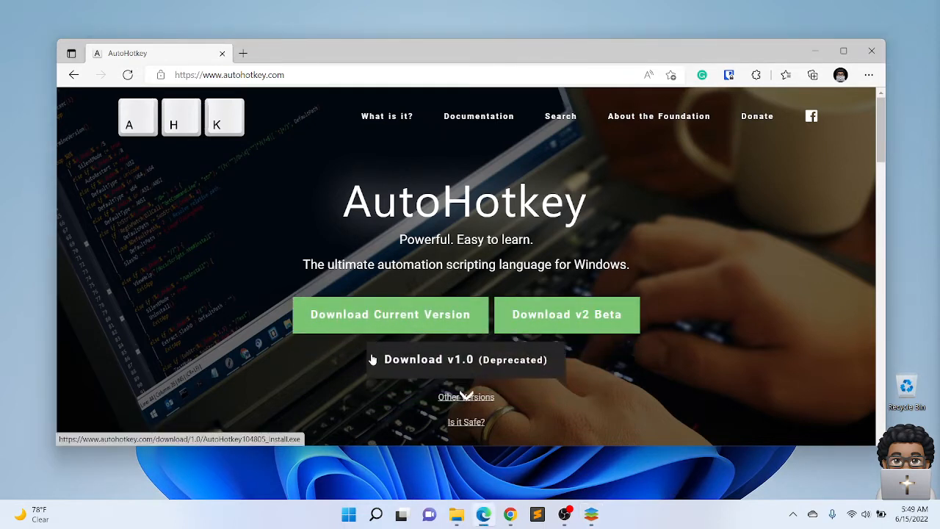
mouse_move(390, 315)
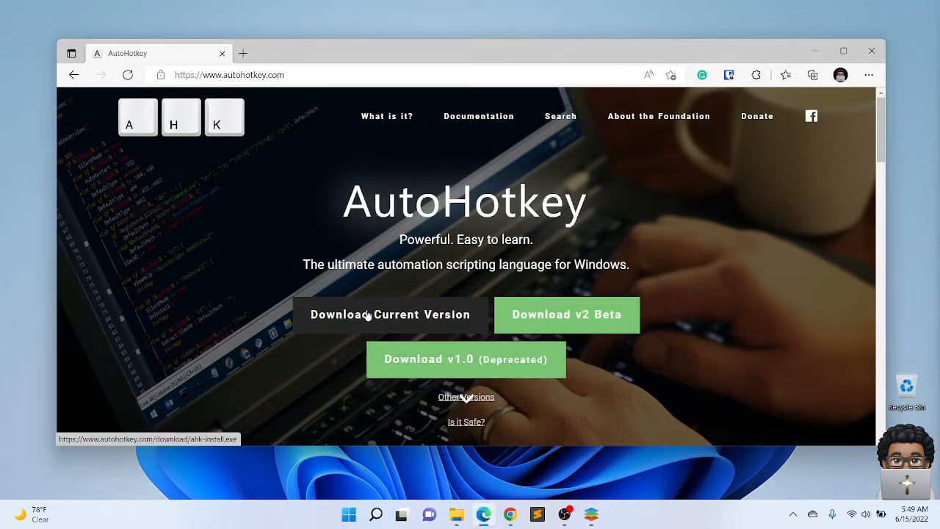
mouse_move(566, 314)
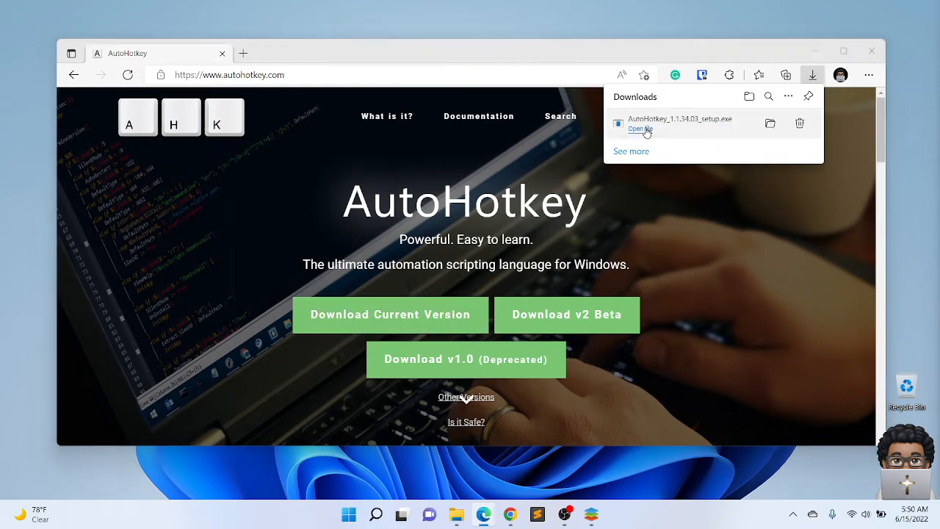
mouse_move(504, 291)
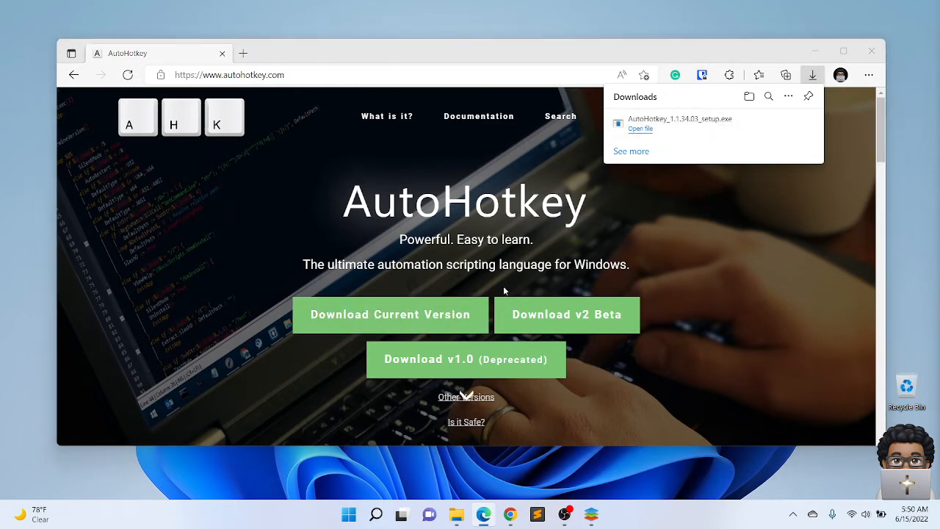
mouse_move(422, 368)
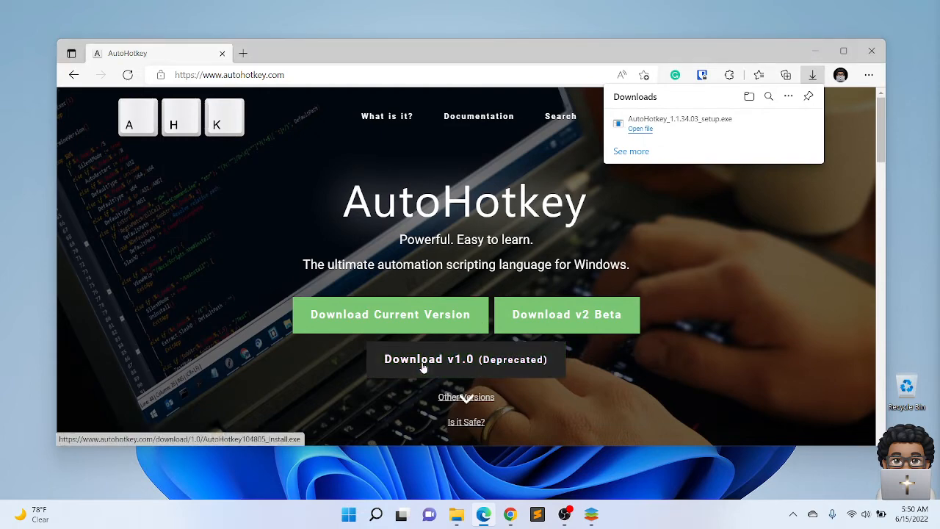
Download AutoHotkey 1.1.34.03 in Edge and run its setup to completion
click(640, 129)
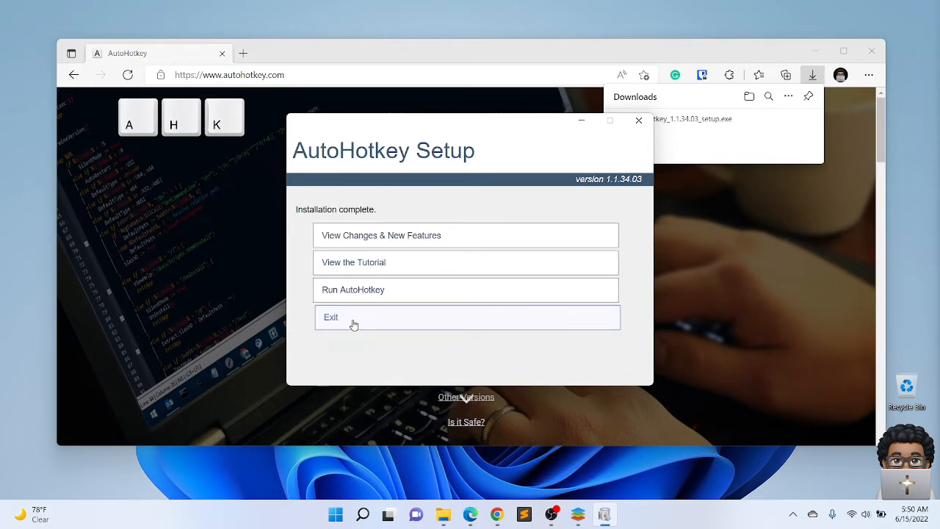
Exit AutoHotkey Setup, open OneDrive > Apps > AutoHotKeyScripts, and browse the view display options
click(330, 317)
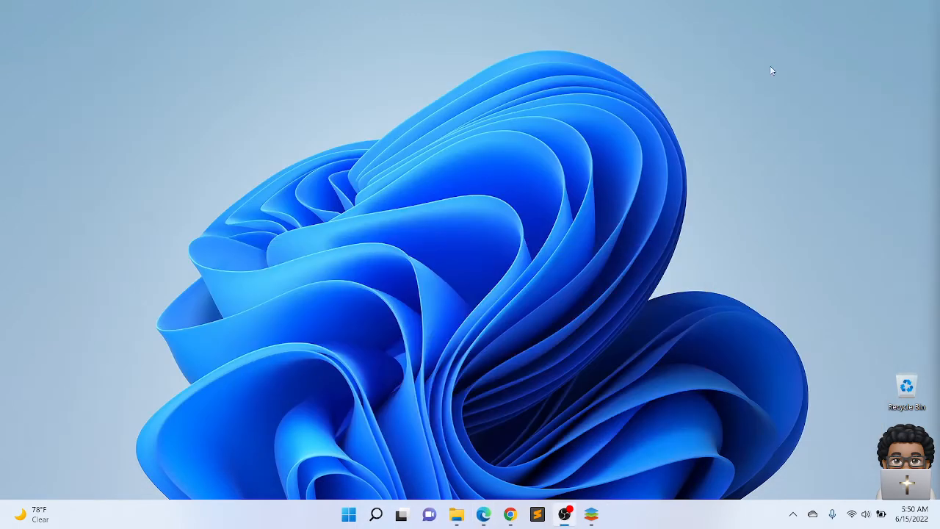
mouse_move(498, 349)
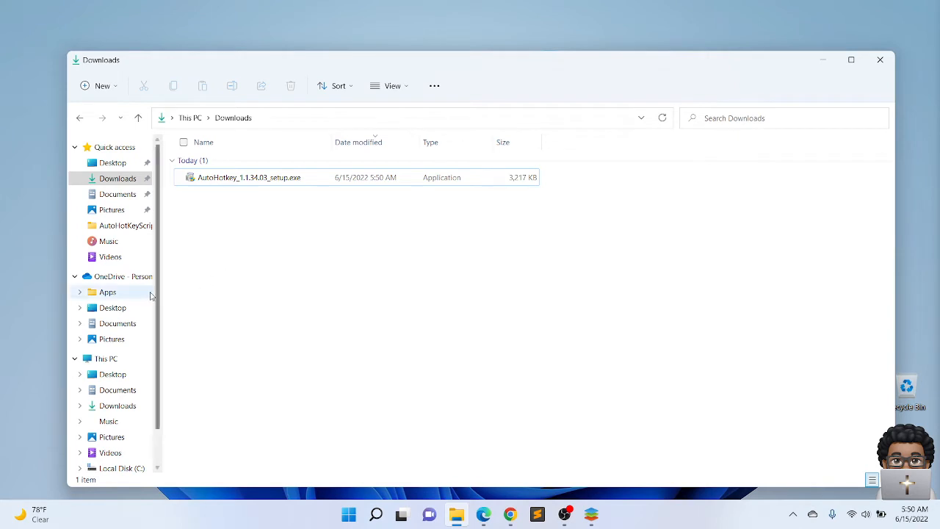
click(108, 292)
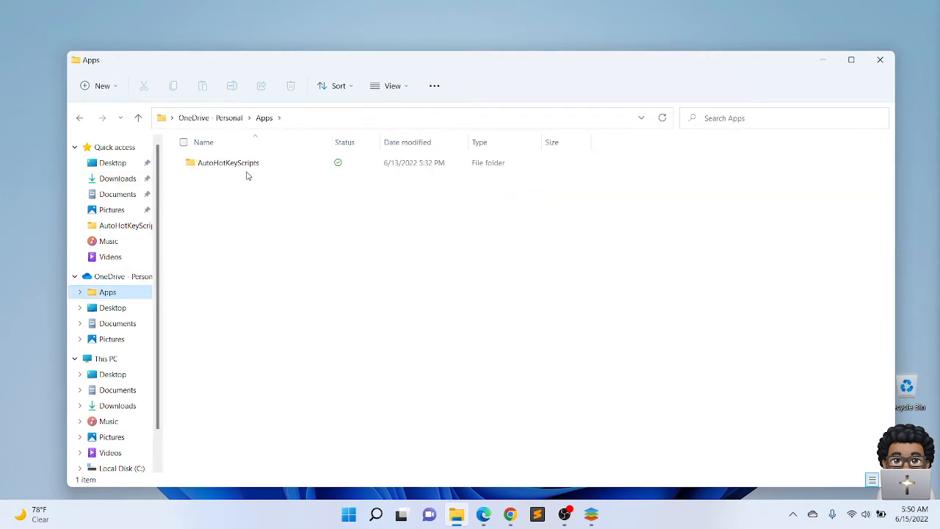
double_click(228, 162)
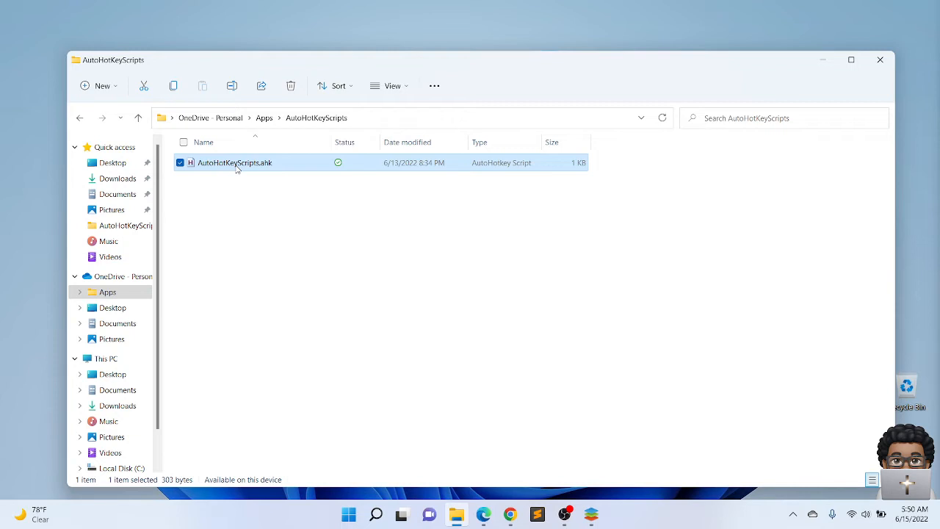
mouse_move(269, 173)
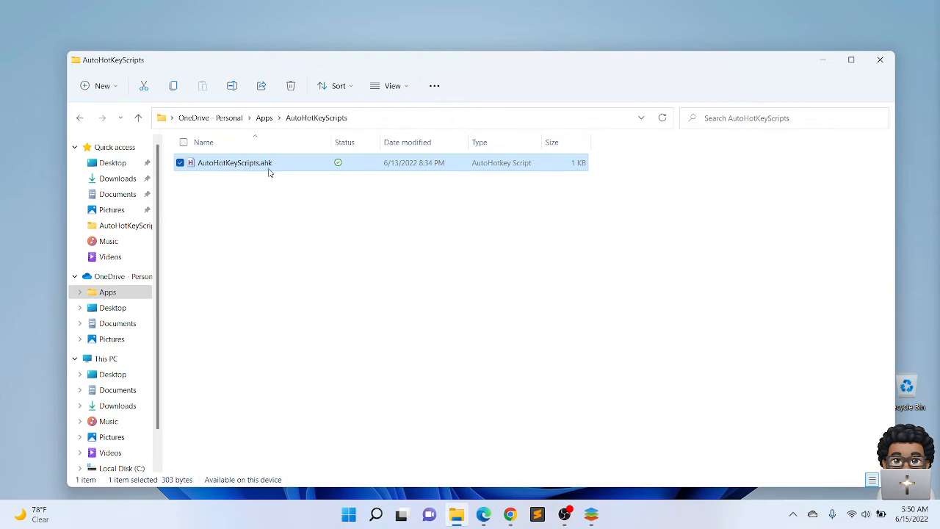
mouse_move(268, 172)
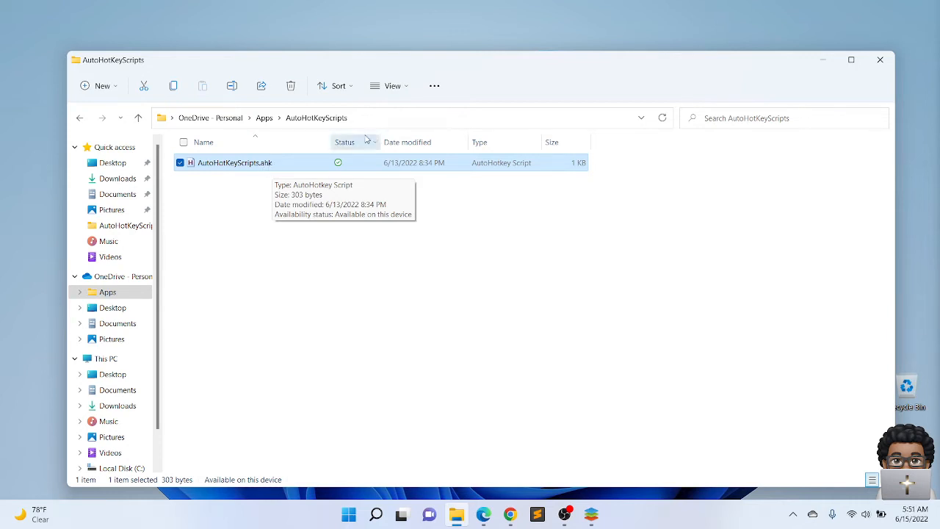
click(393, 86)
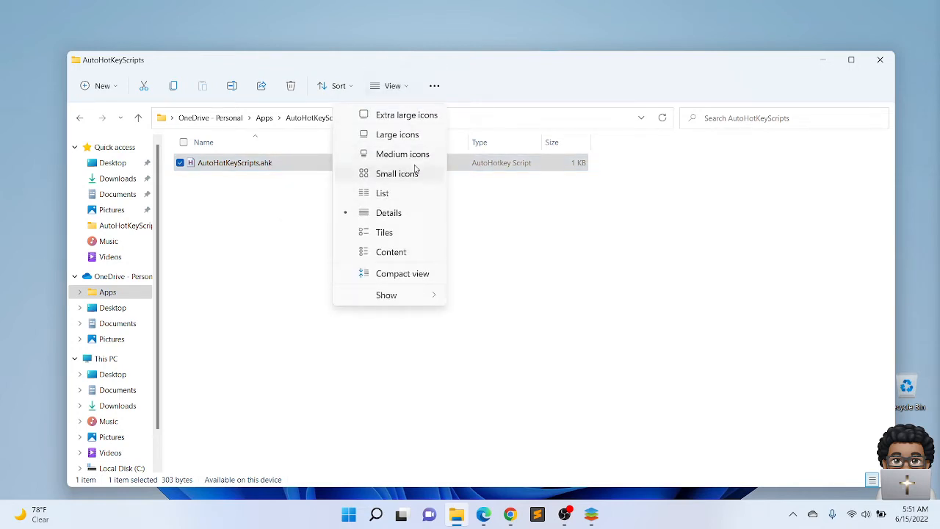
click(387, 295)
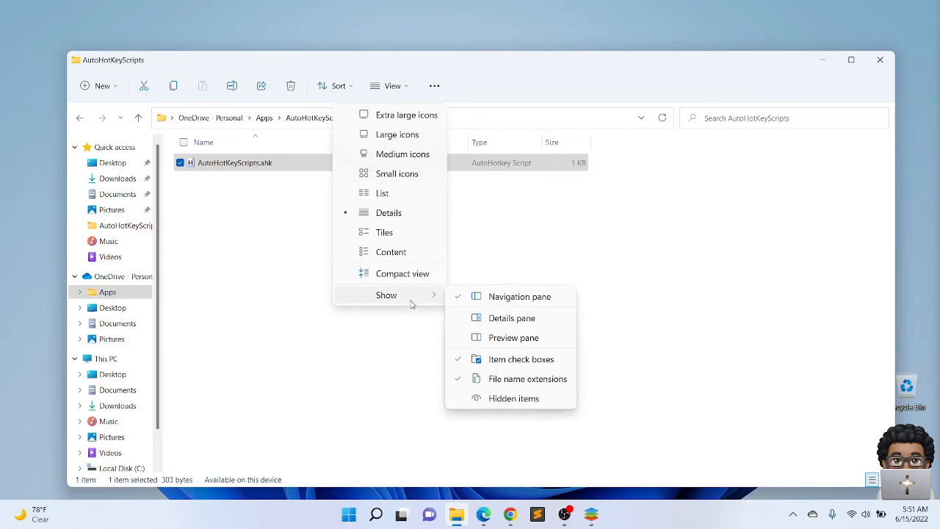
mouse_move(527, 379)
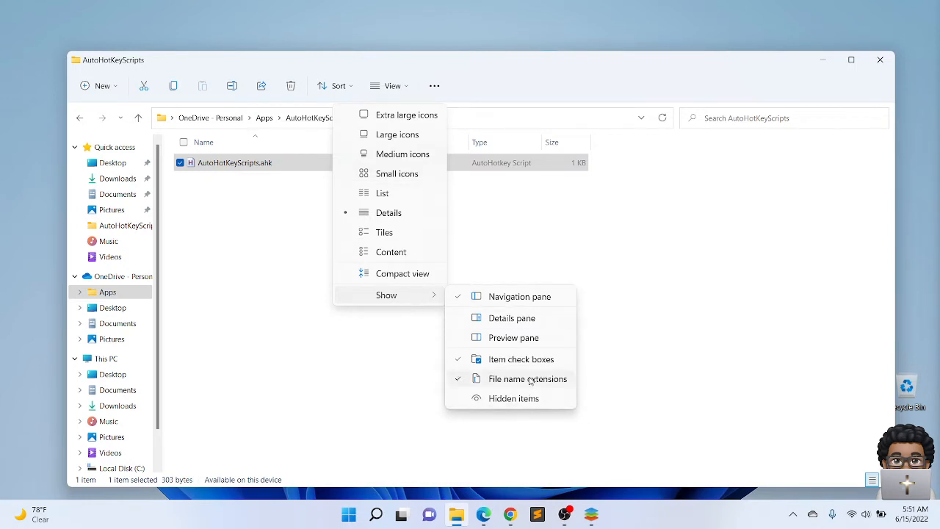
mouse_move(527, 378)
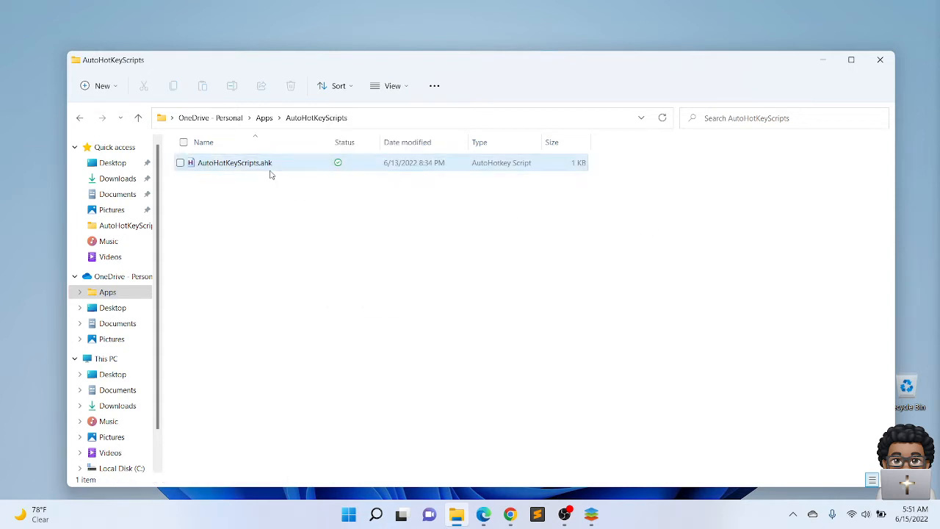
mouse_move(234, 163)
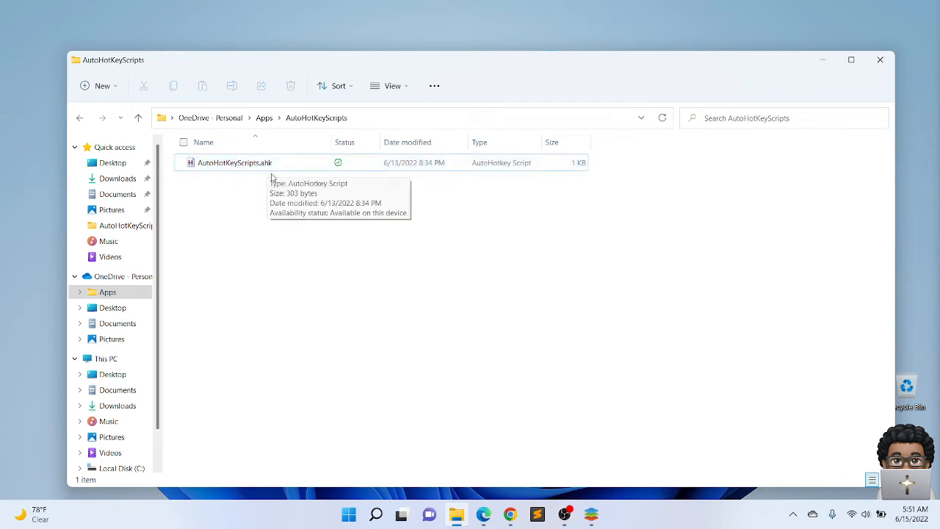
Open AutoHotKeyScripts.ahk with Sublime Text through Open with > More apps
click(234, 162)
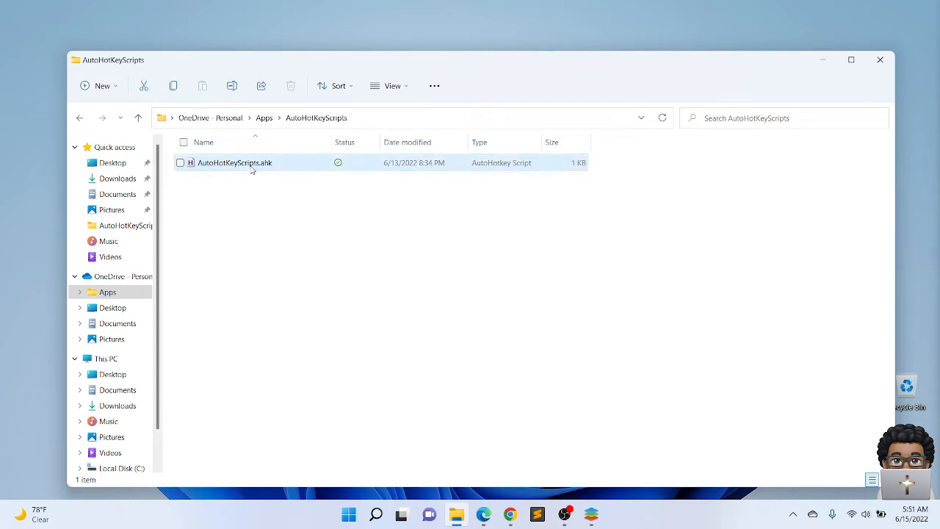
click(234, 162)
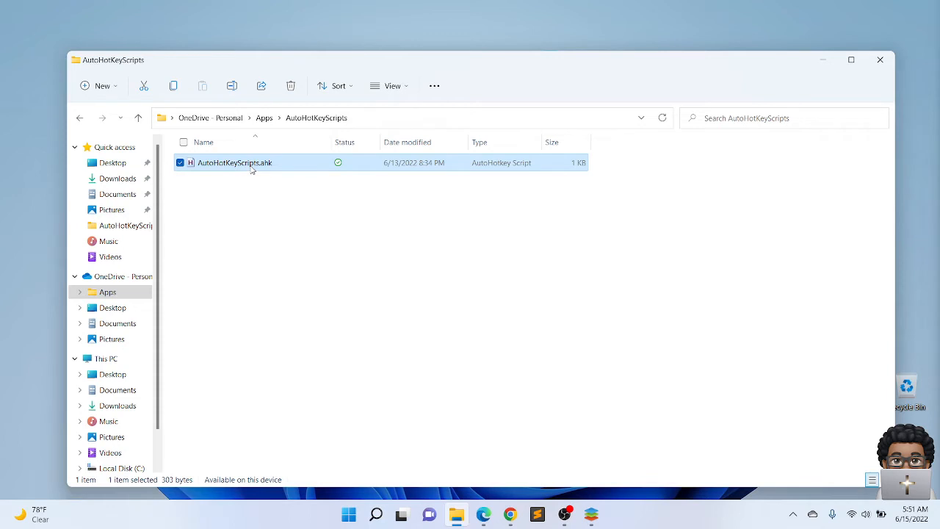
right_click(234, 163)
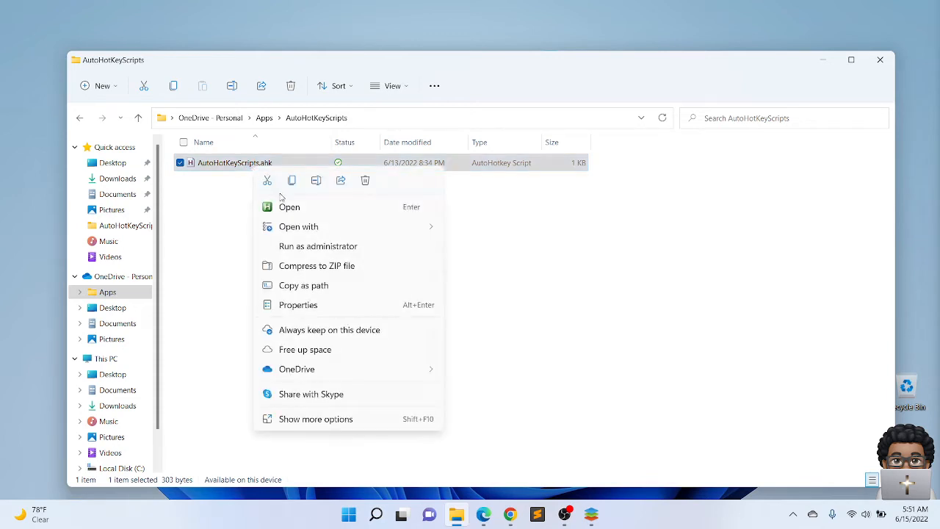
click(298, 227)
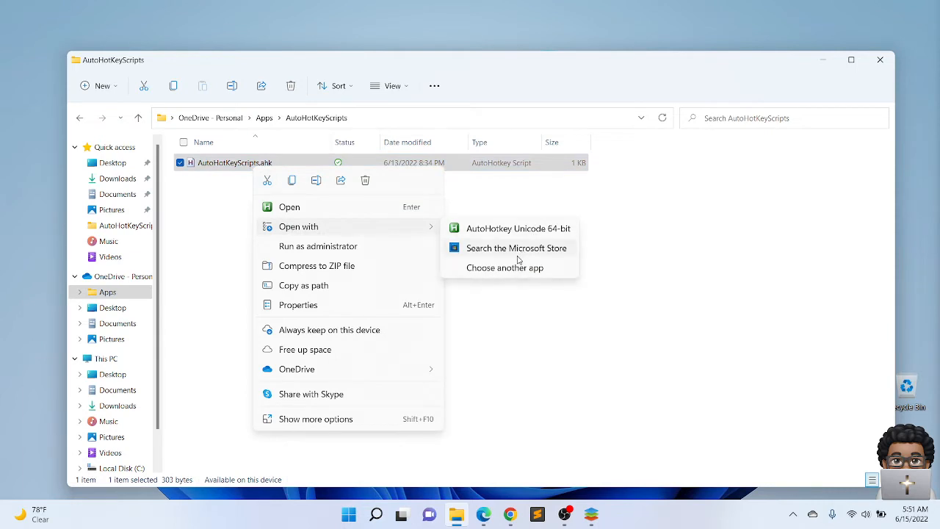
click(505, 267)
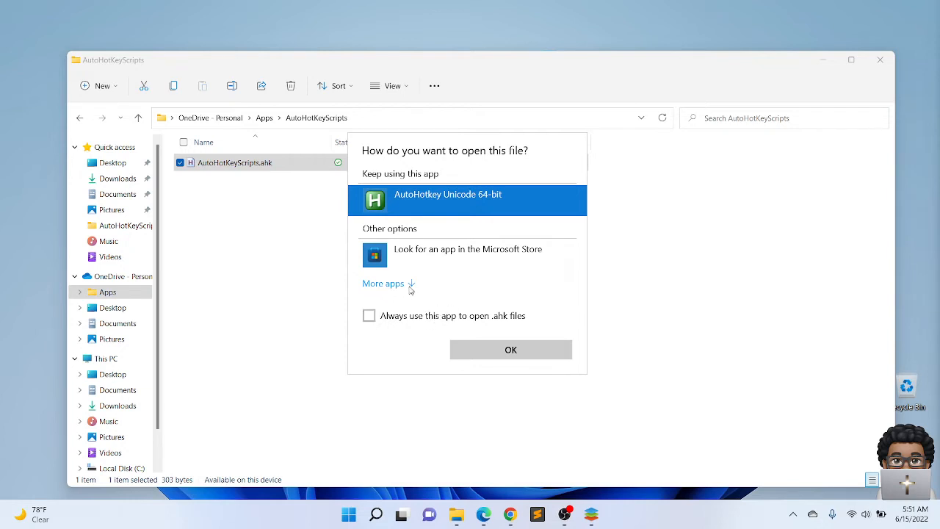
click(382, 284)
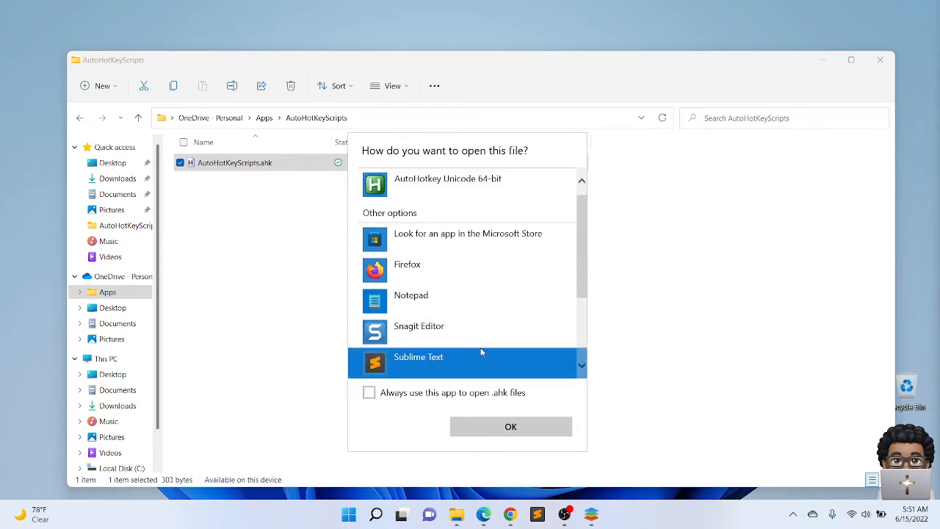
mouse_move(459, 363)
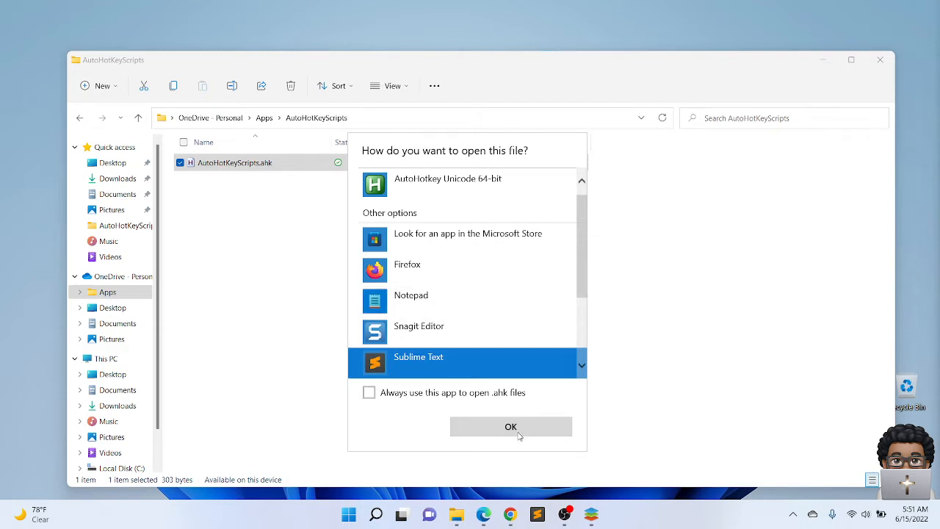
click(511, 426)
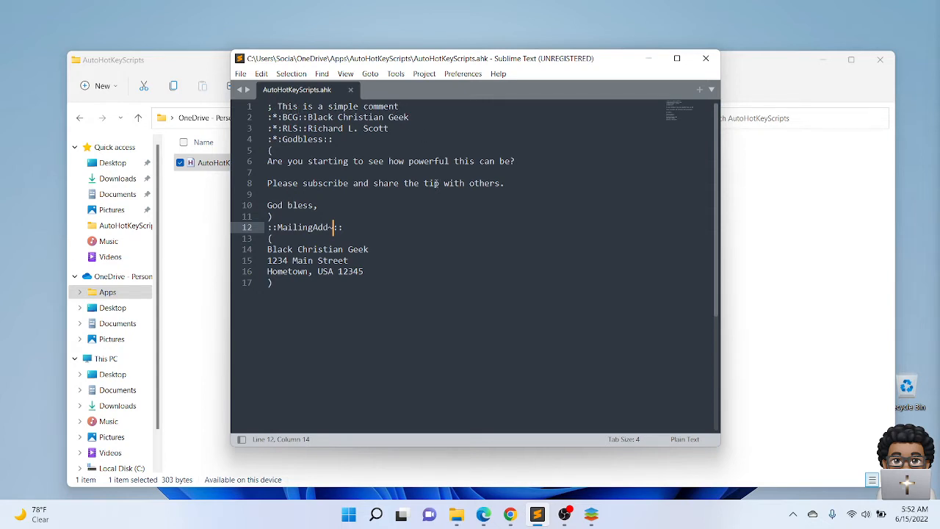
mouse_move(447, 223)
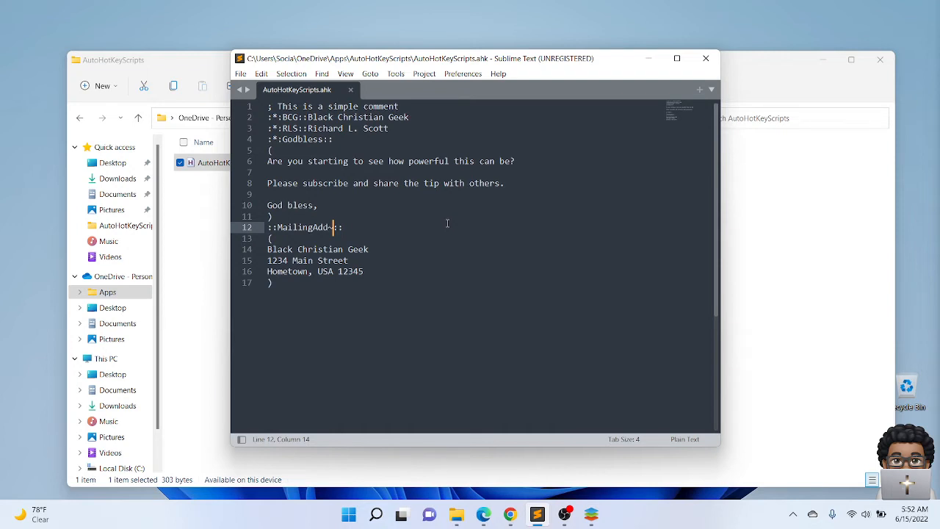
mouse_move(396, 188)
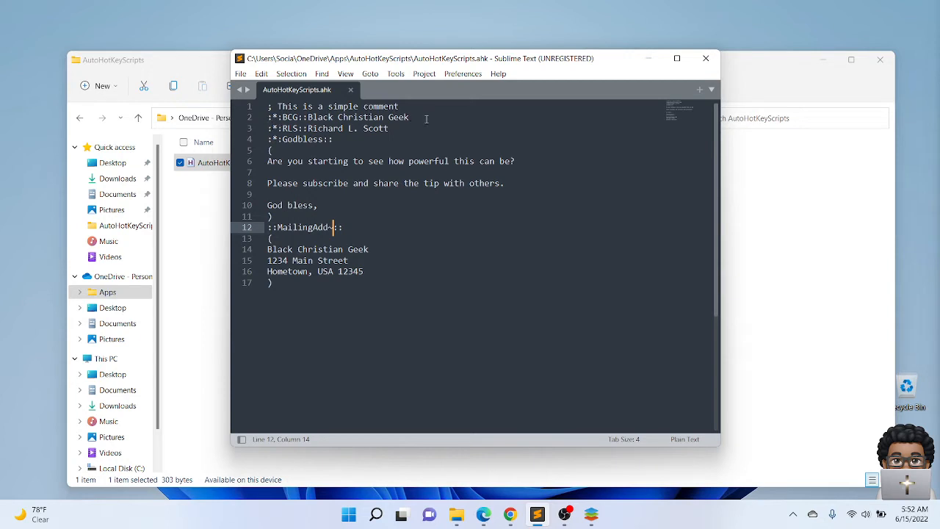
mouse_move(408, 130)
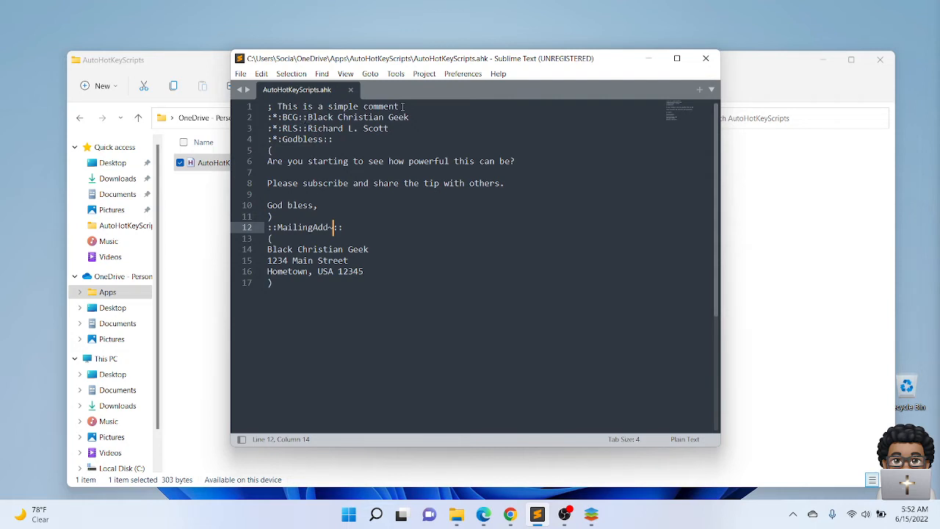
On line 2, add ::Tiat~:: expanding to 'This is a test, this is only a test :-)'
key(Enter)
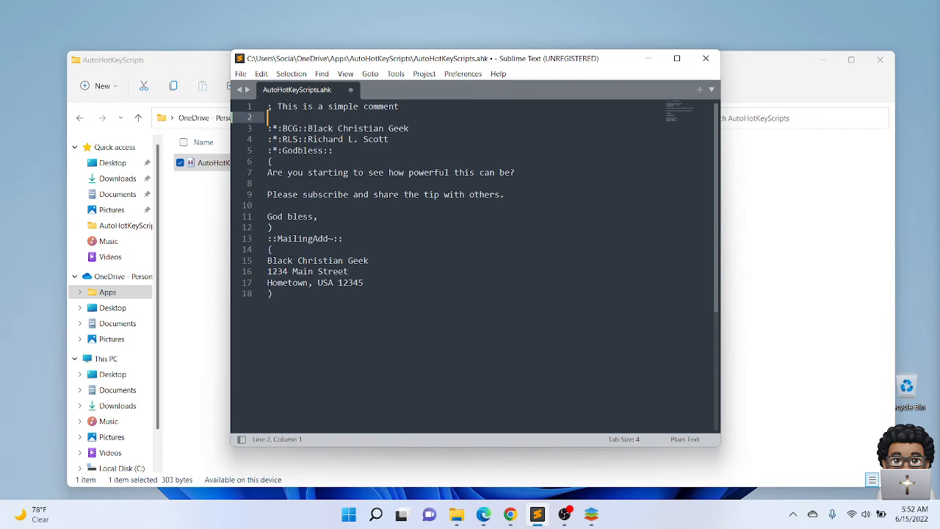
text(::)
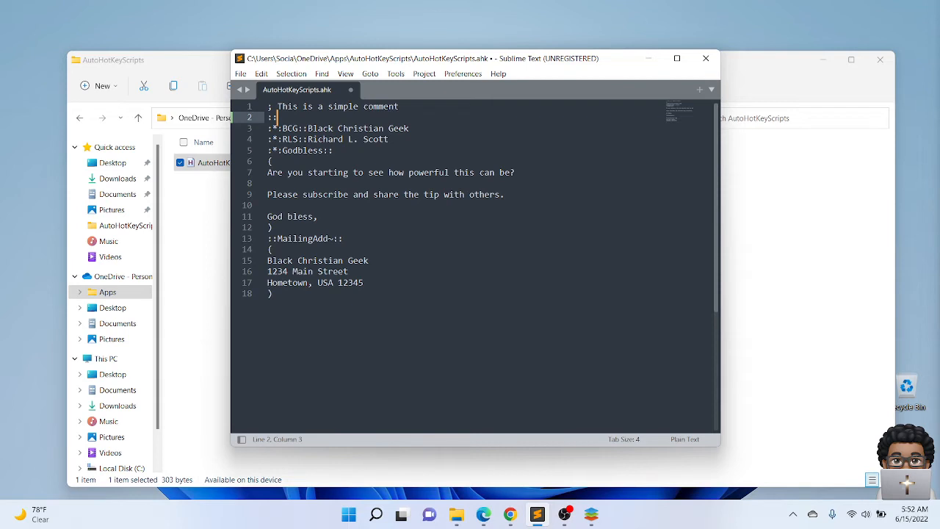
text(TT)
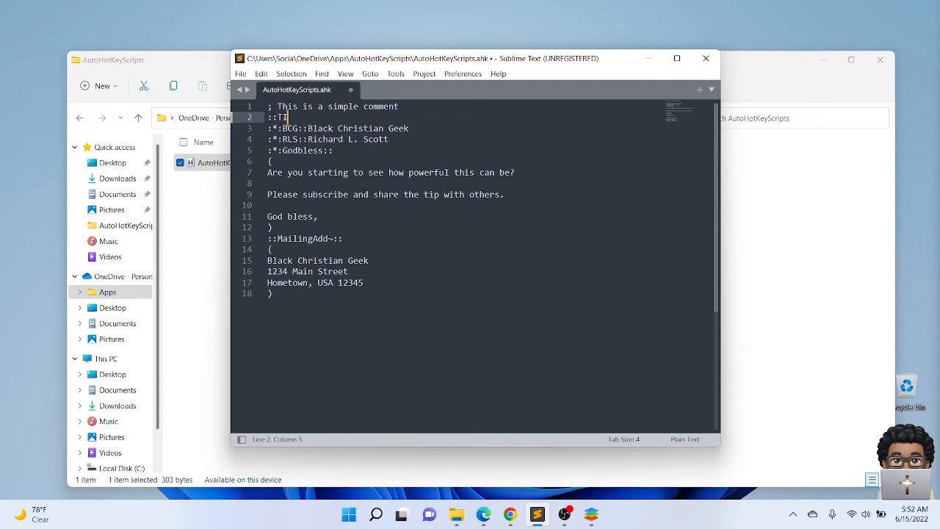
key(backspace)
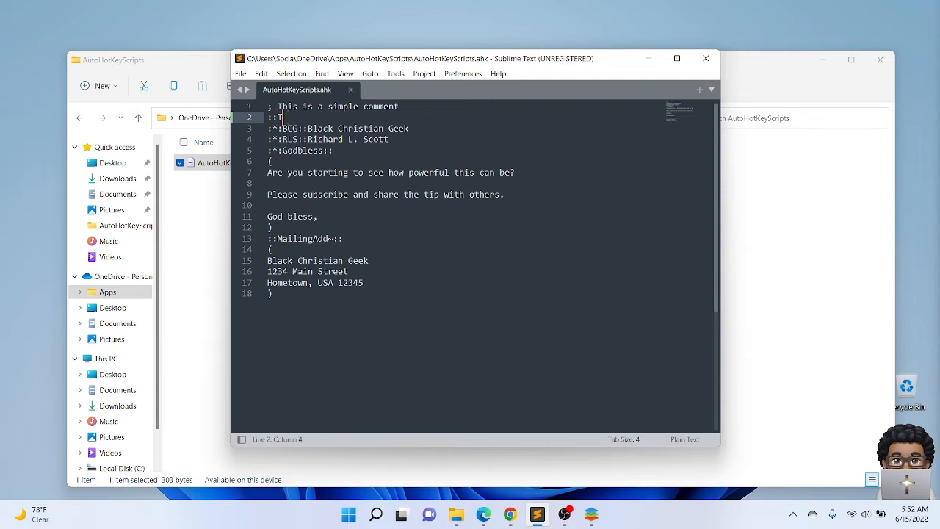
text(i)
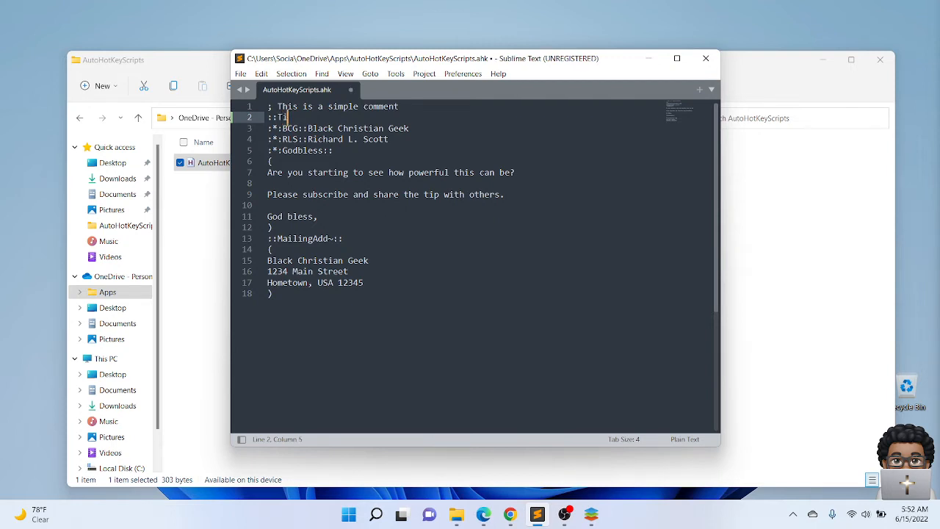
text(t)
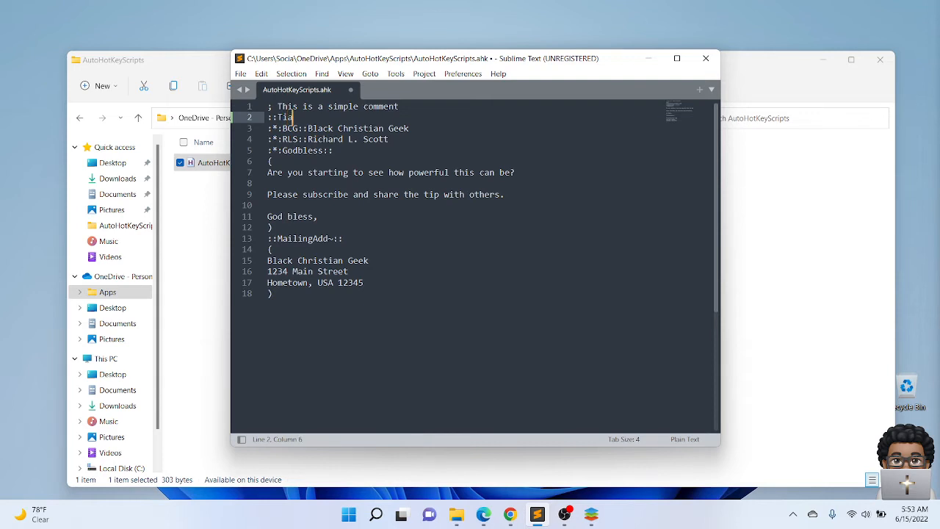
text(t)
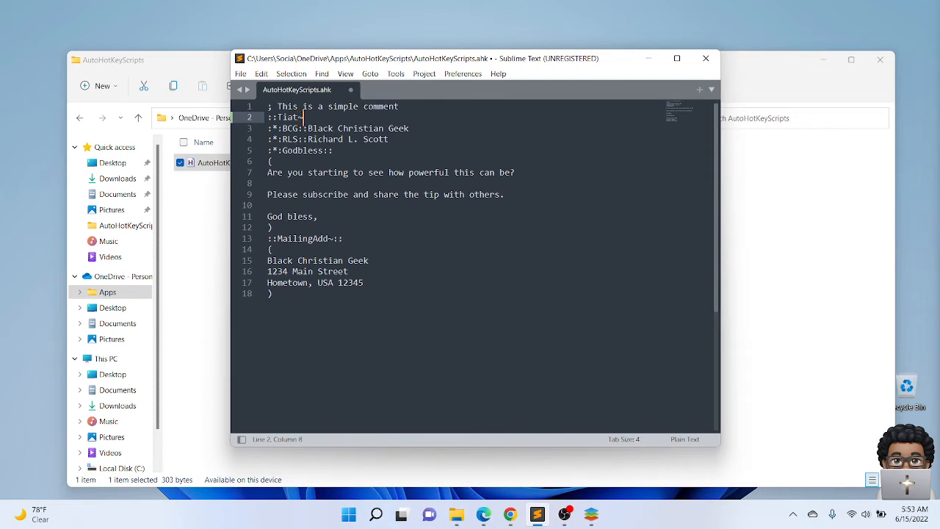
text(~)
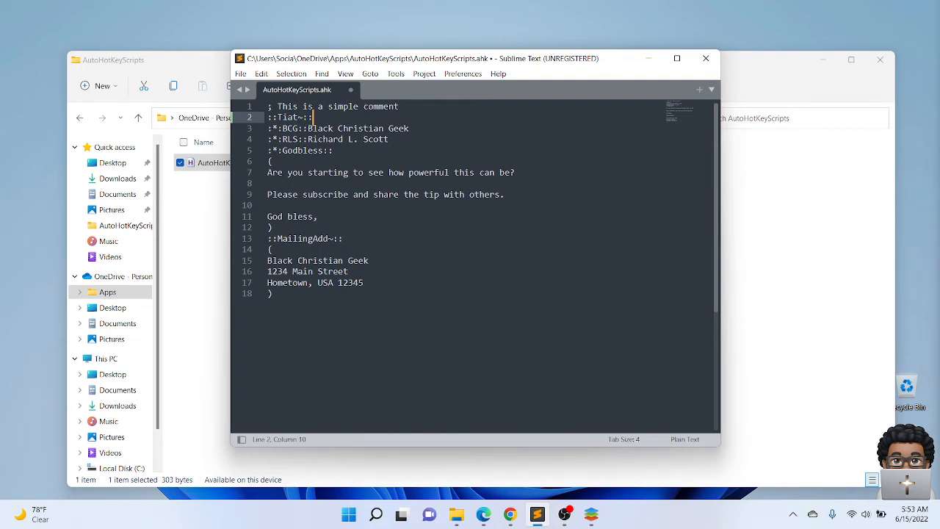
text(T)
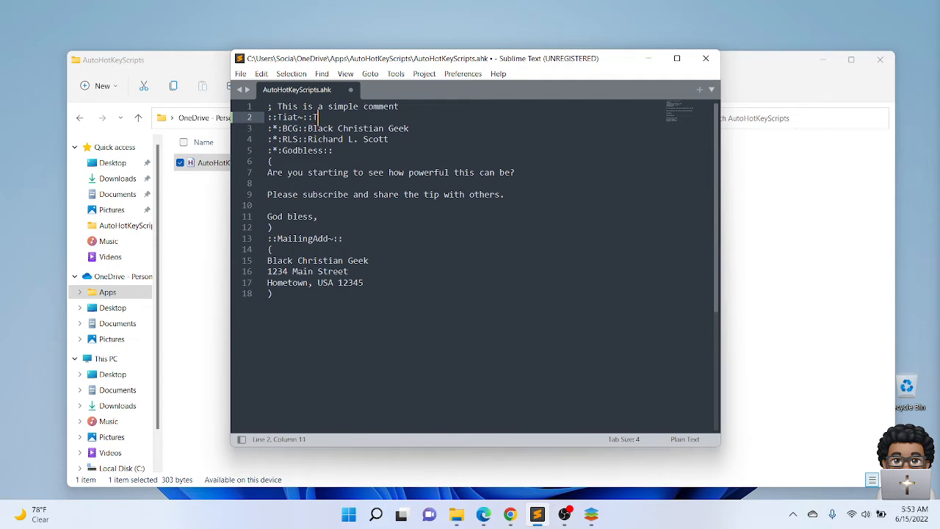
text(This is a test, this i)
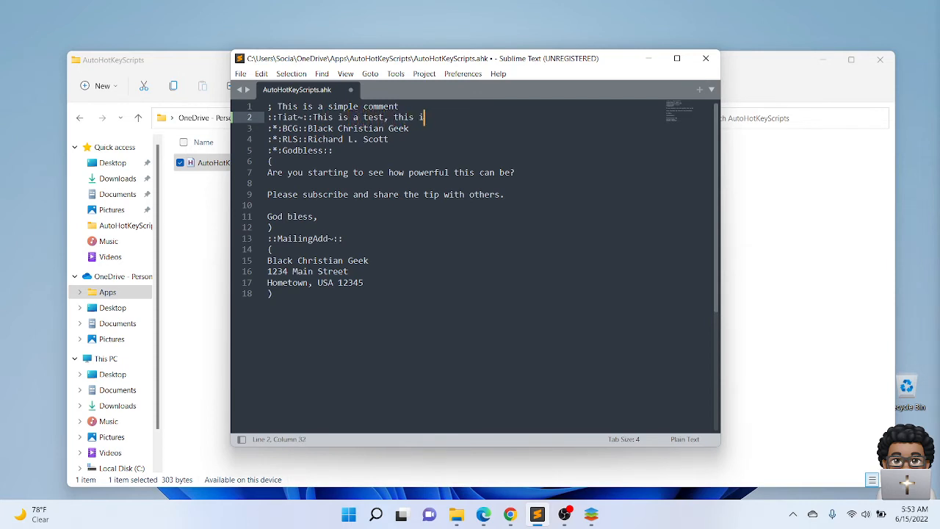
text(only a test)
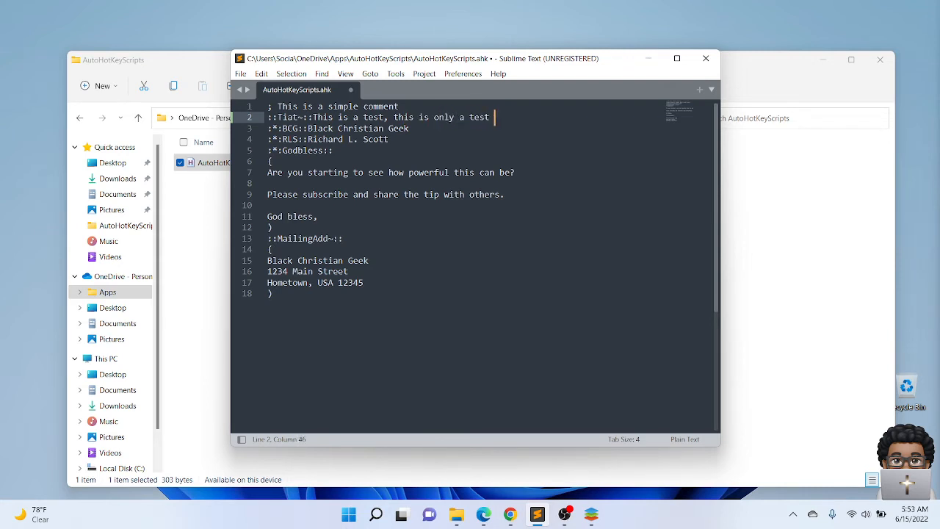
text(:-))
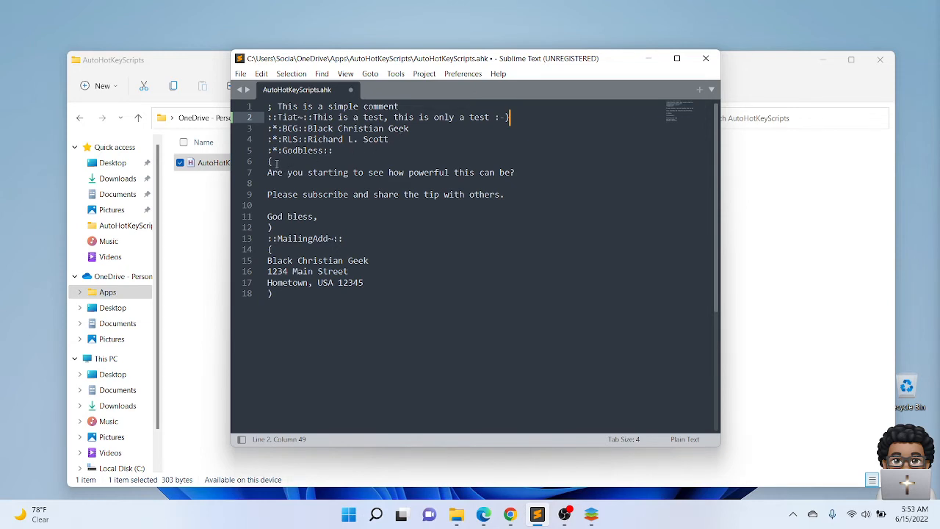
mouse_move(315, 171)
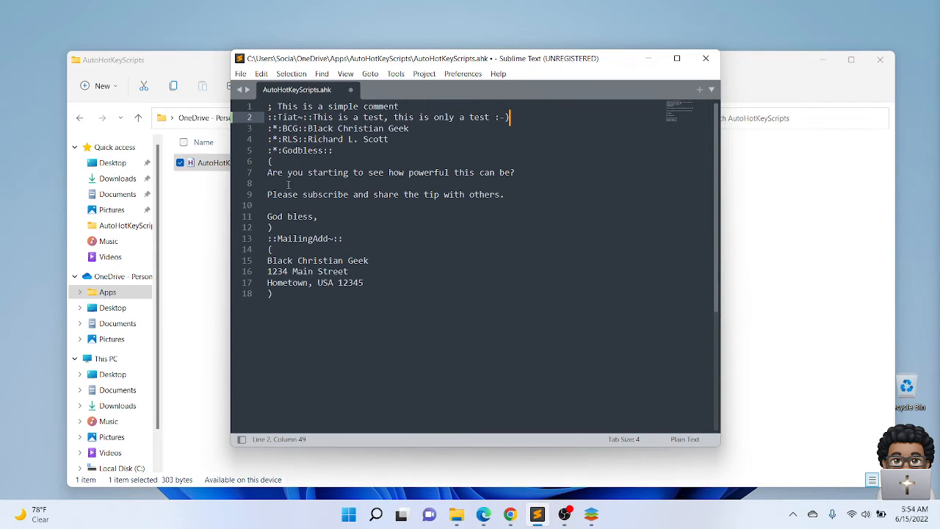
mouse_move(285, 215)
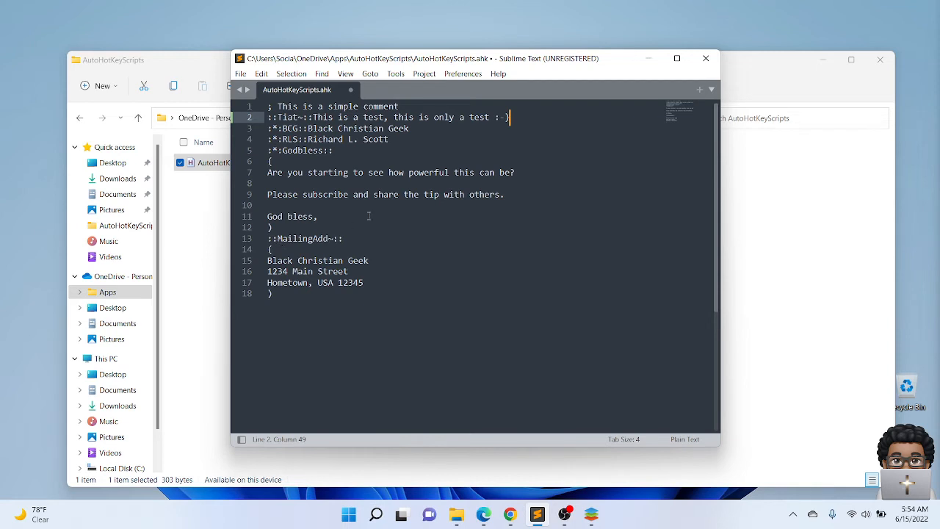
Save the edited script and run AutoHotKeyScripts.ahk from File Explorer
key(ctrl+s)
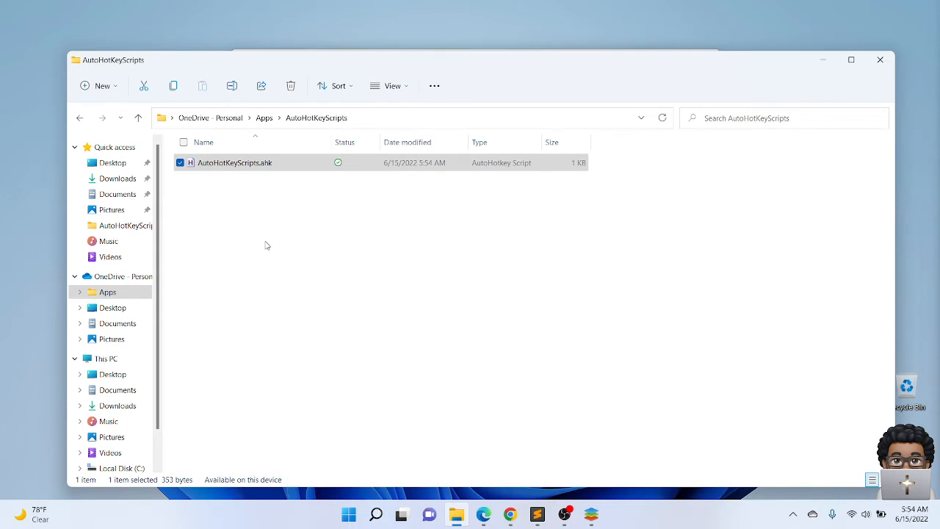
click(234, 163)
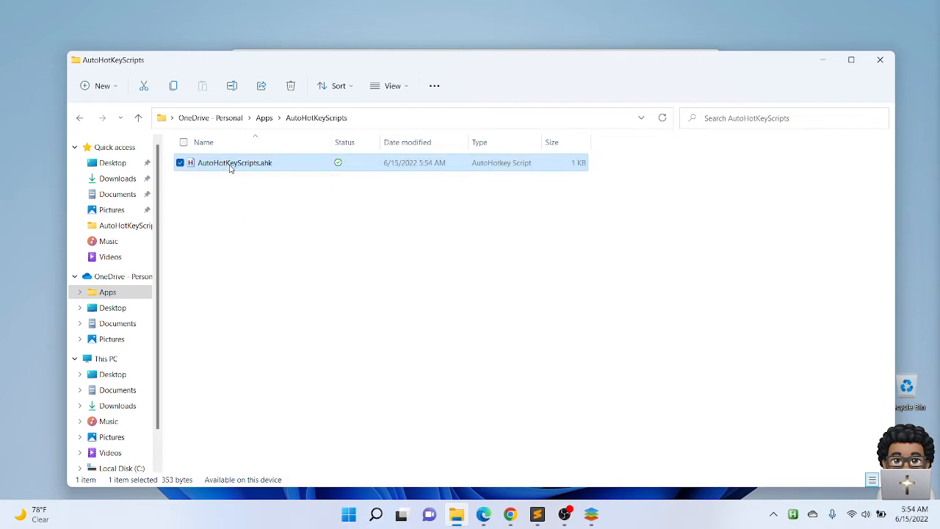
mouse_move(793, 518)
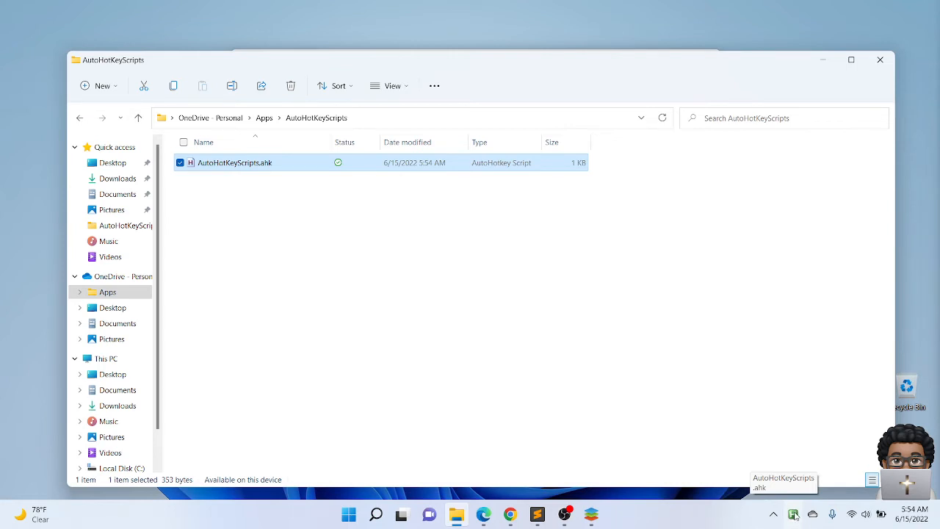
mouse_move(793, 514)
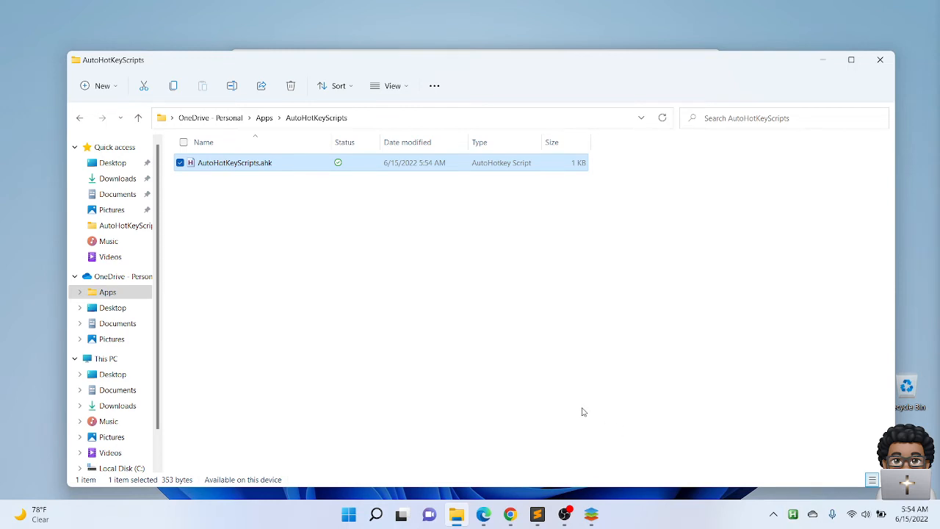
mouse_move(584, 422)
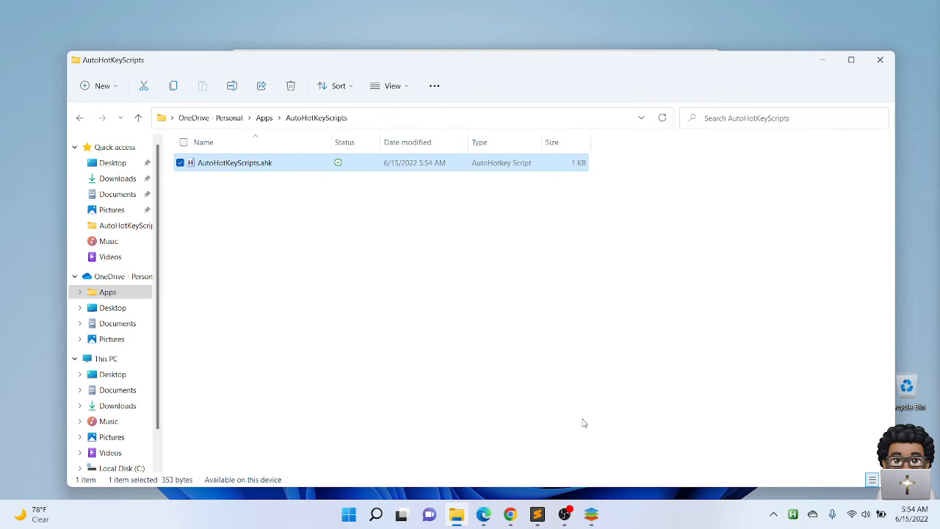
mouse_move(593, 487)
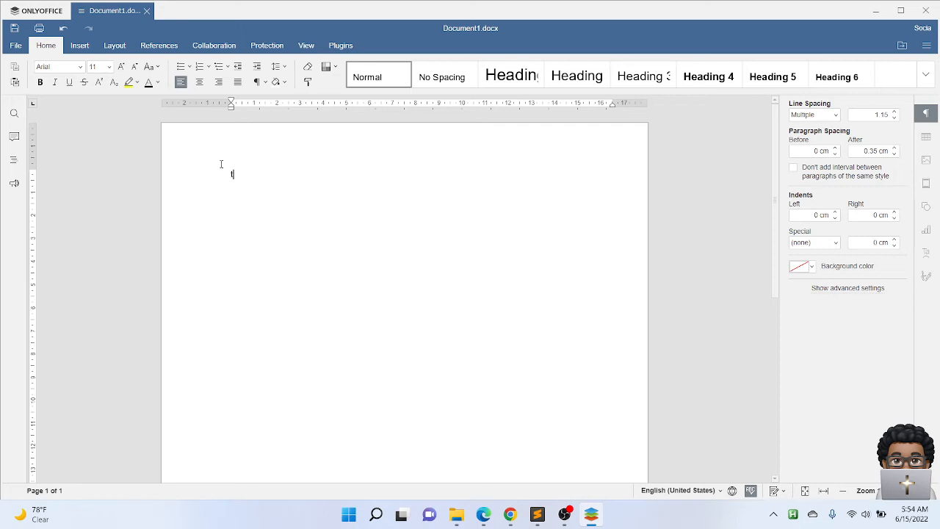
Type Tiat~ to expand 'This is a test, this is only a test :-)'
text(i)
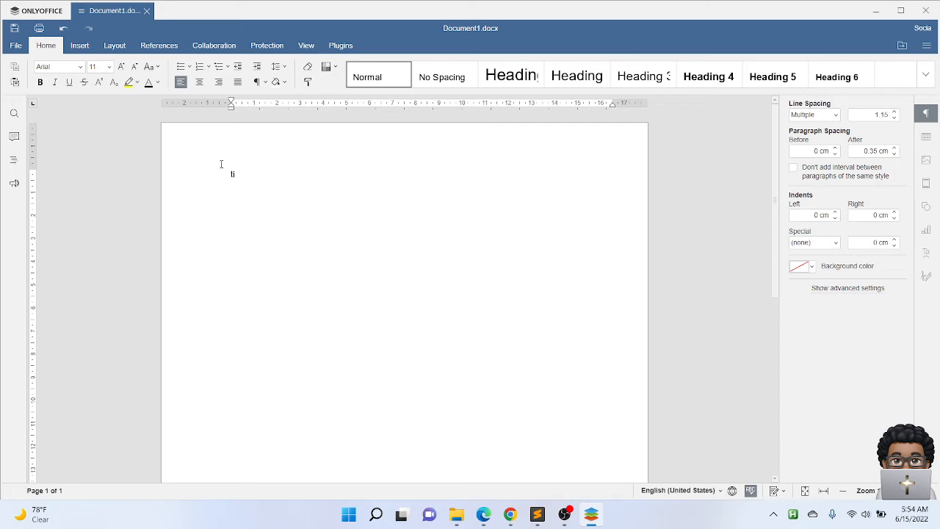
text(at)
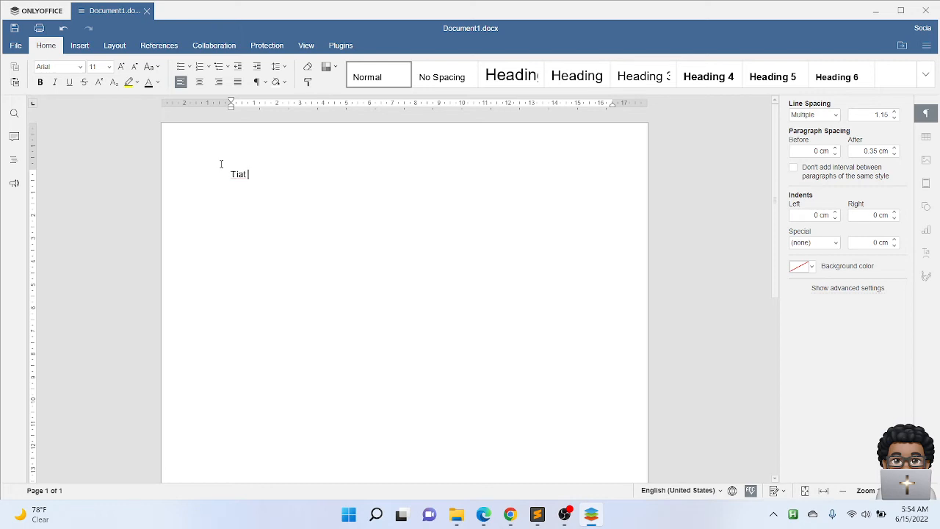
key(backspace)
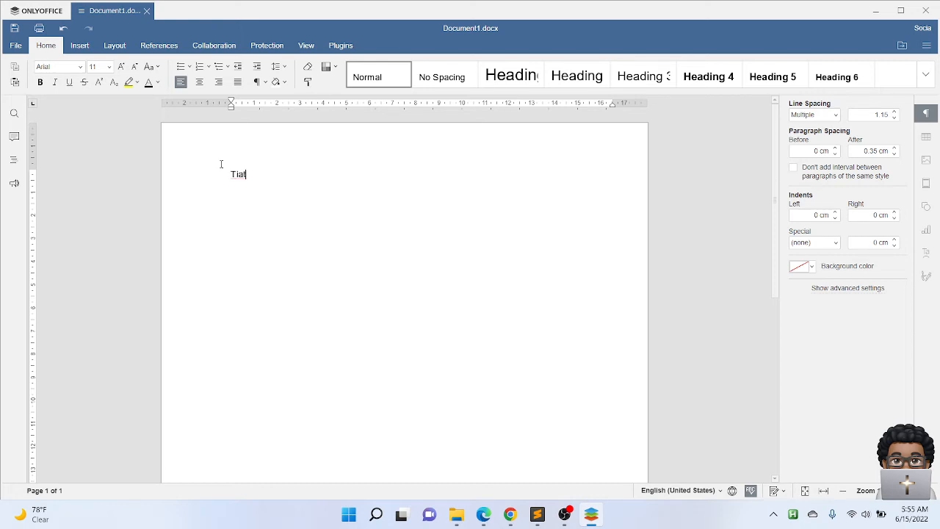
text(~)
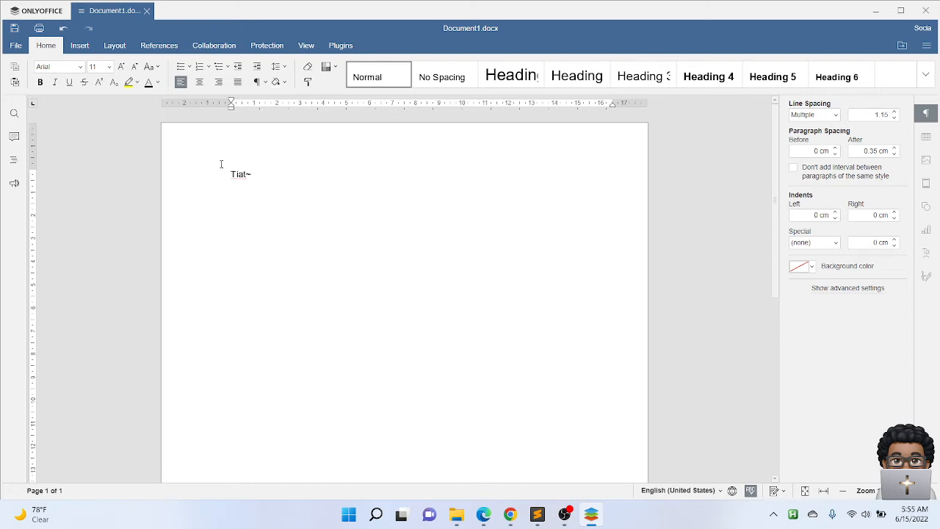
key(Backspace)
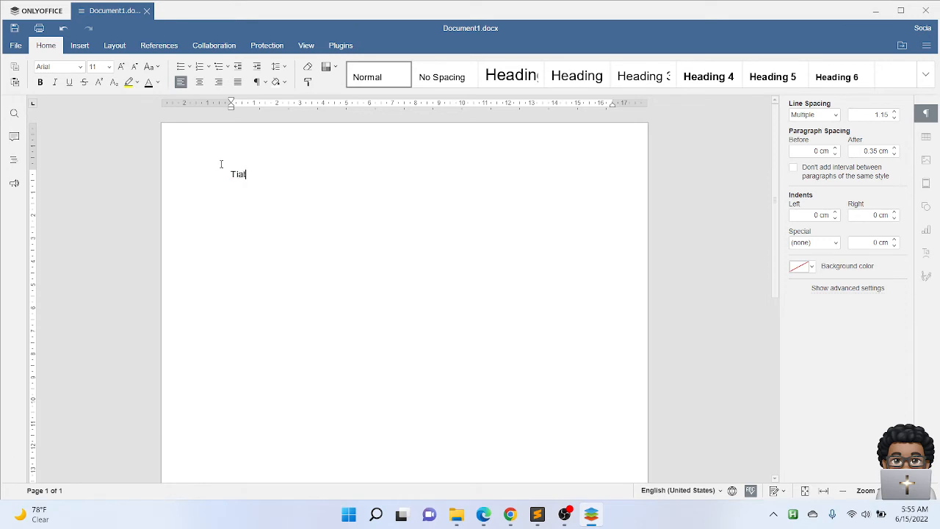
text(This is a test, this is only a test :-))
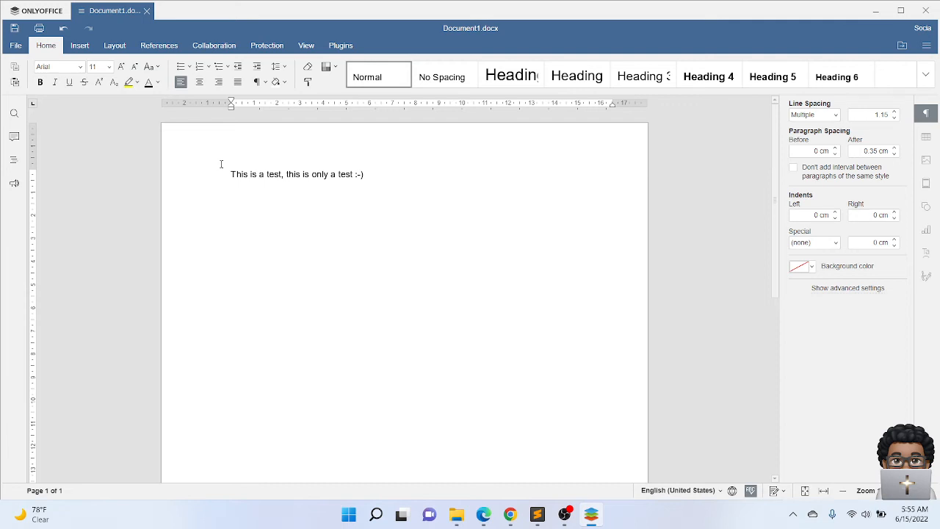
Expand the BCG, RLS and Godbless hotstrings into 'Black Christian Geek', 'Richard L. Scott' and the sign-off
text(bo)
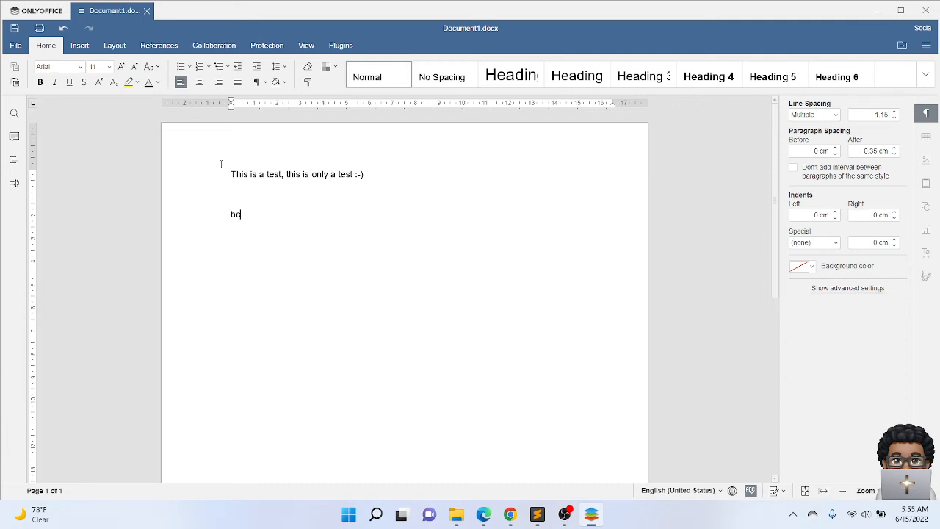
text(Black Christian Geek)
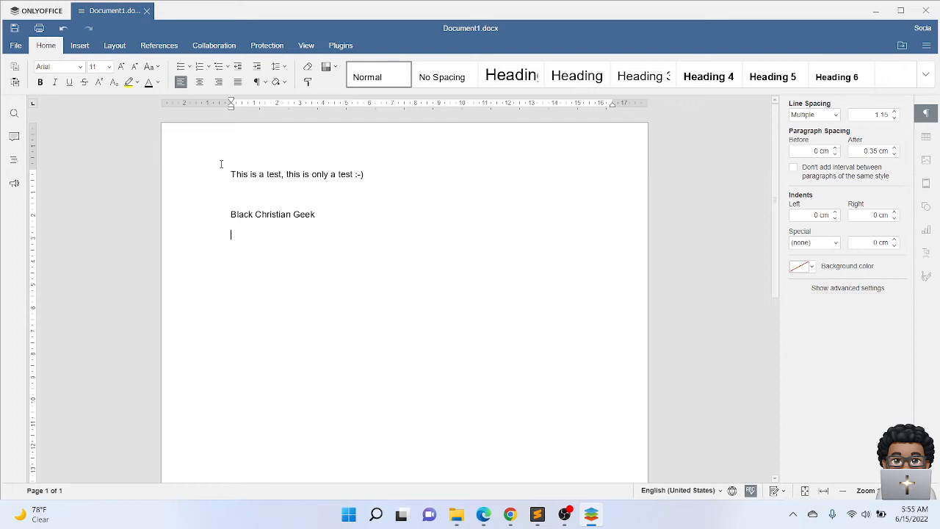
key(alt)
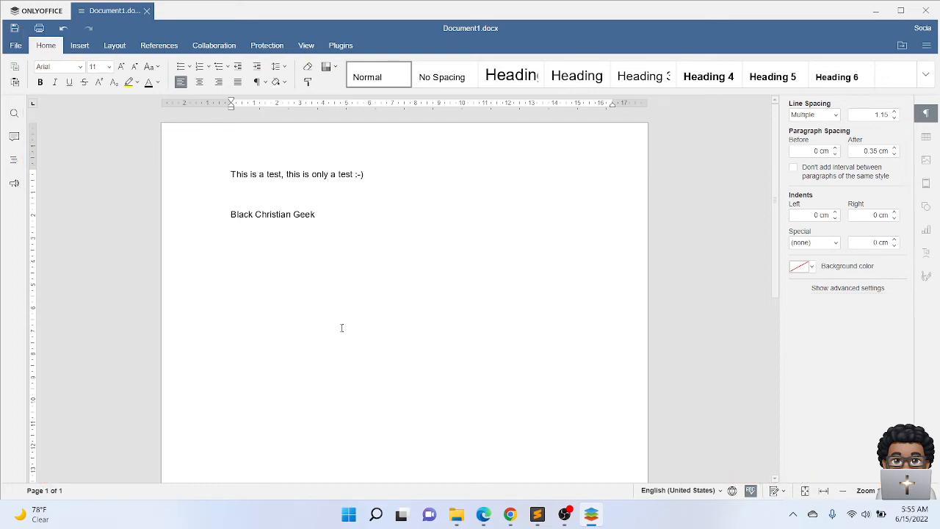
text(r)
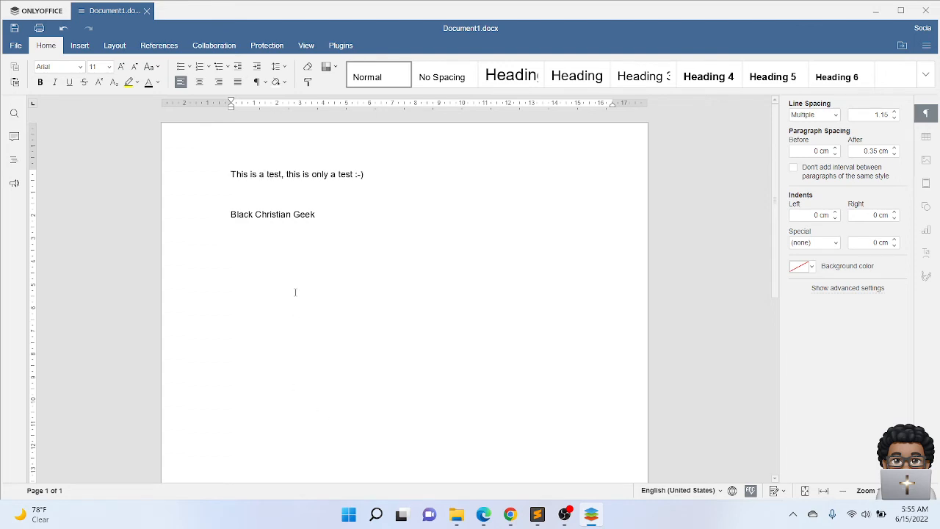
text(rl)
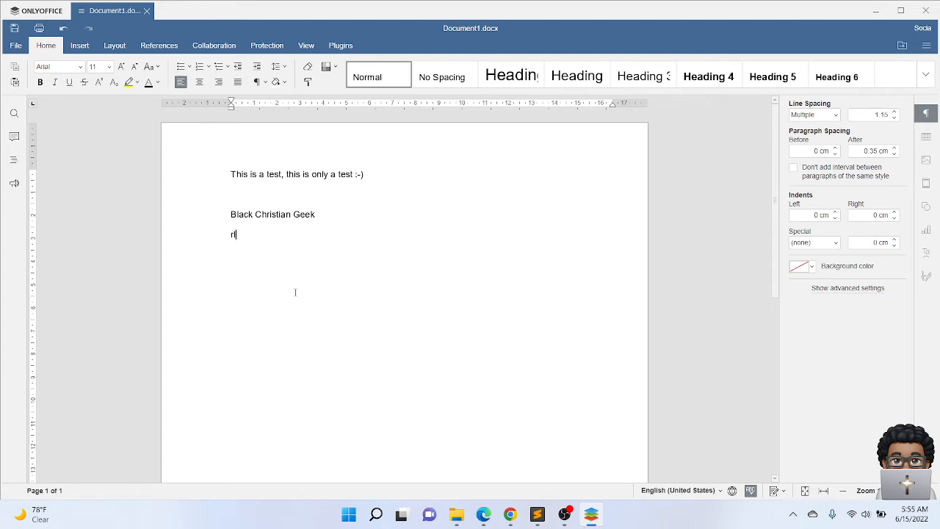
text(ichard L. Scott)
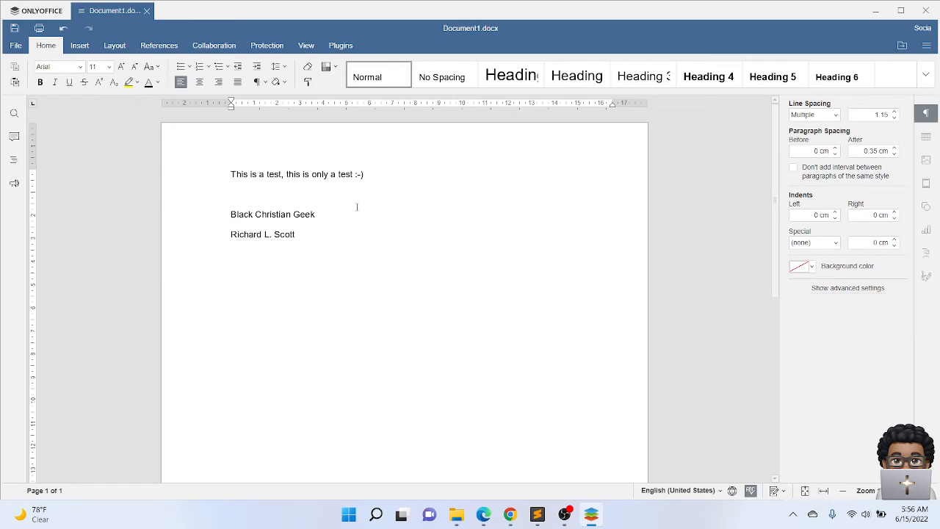
text(god)
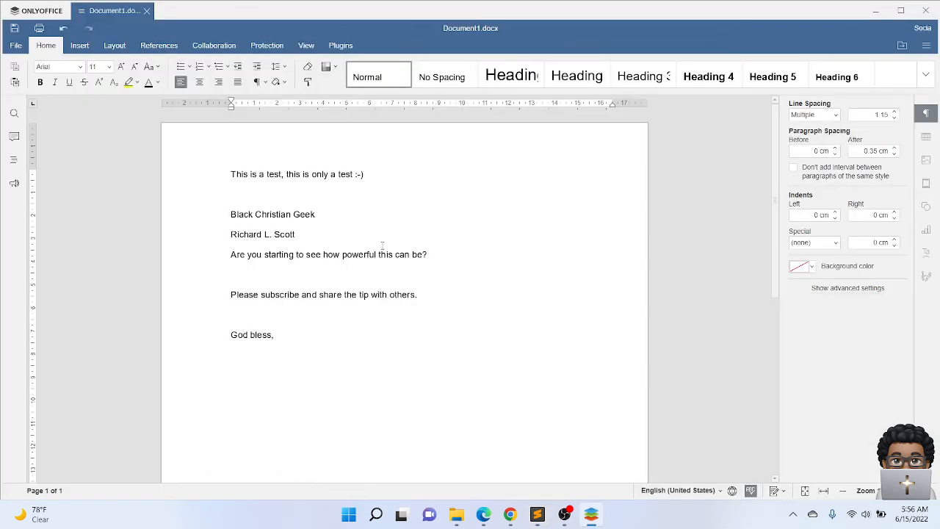
click(537, 514)
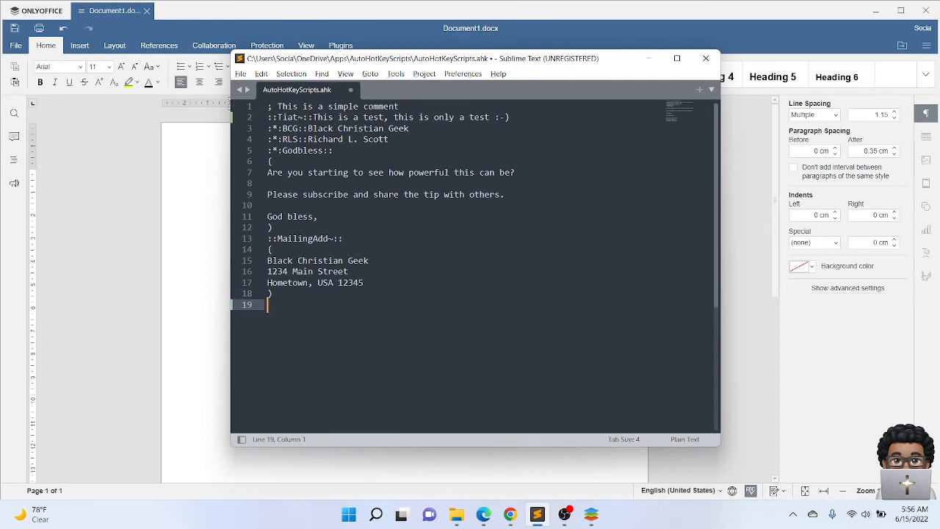
Type :*:MS~::Mississippi on line 19 and save AutoHotKeyScripts.ahk
text(:)
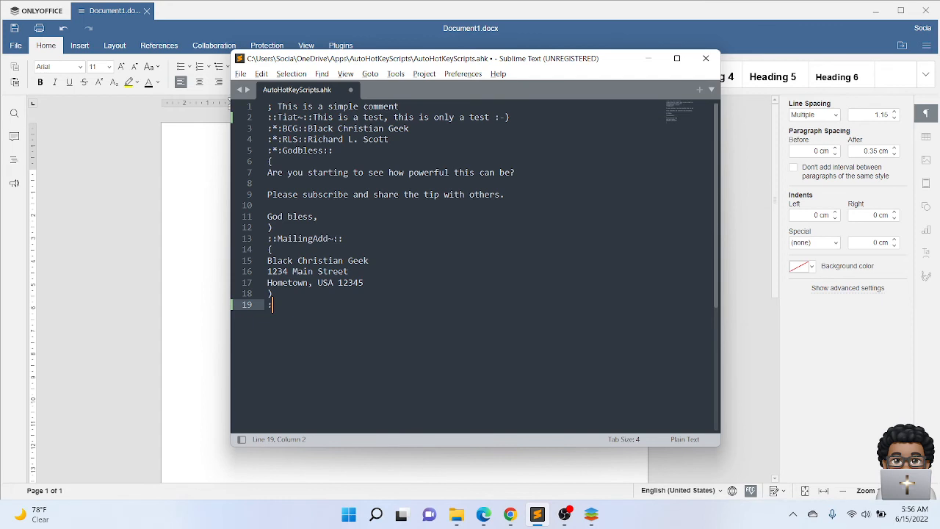
text(*)
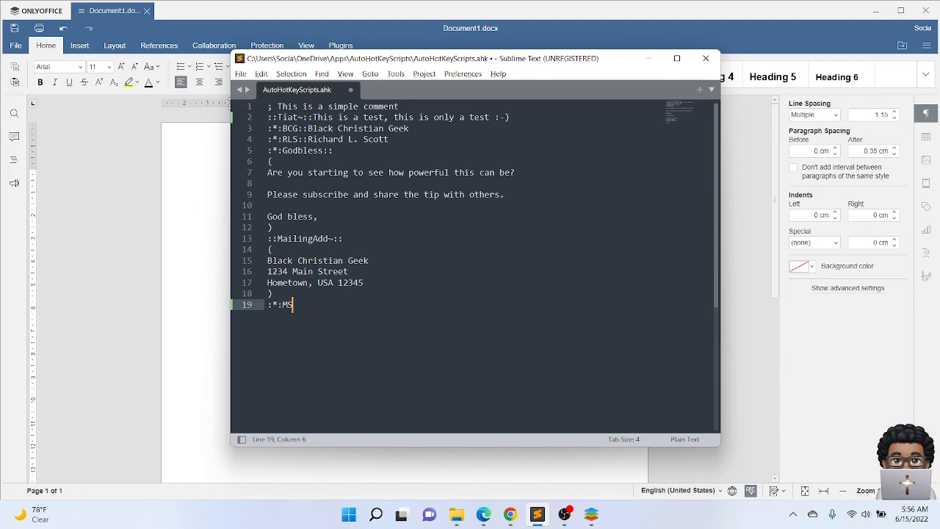
text(~::)
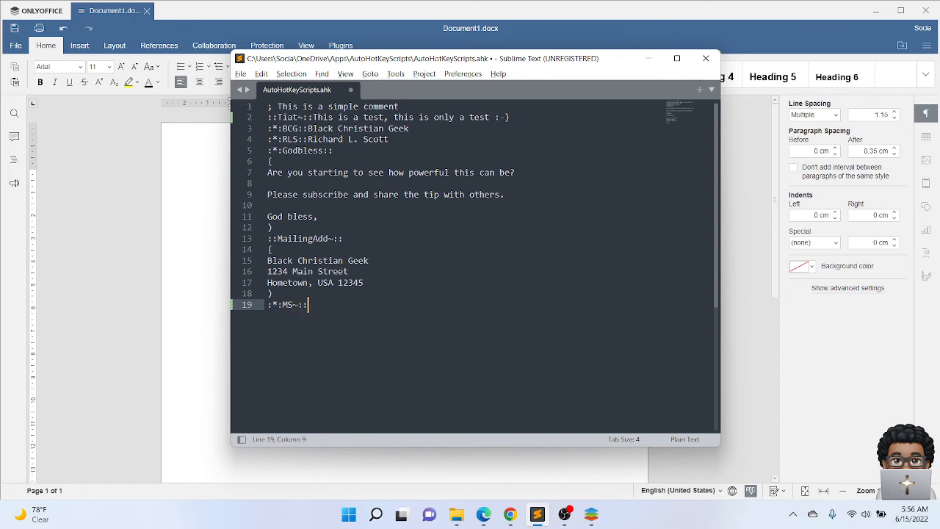
text(M)
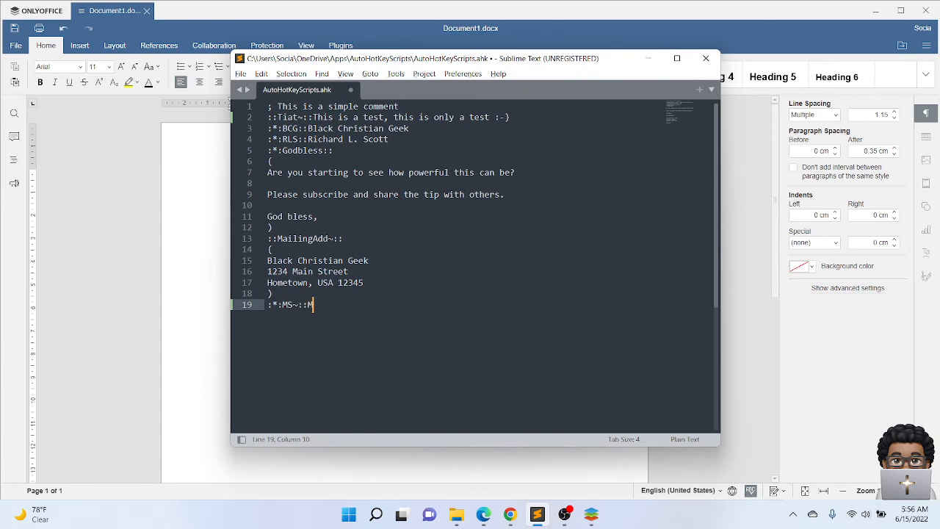
text(issi)
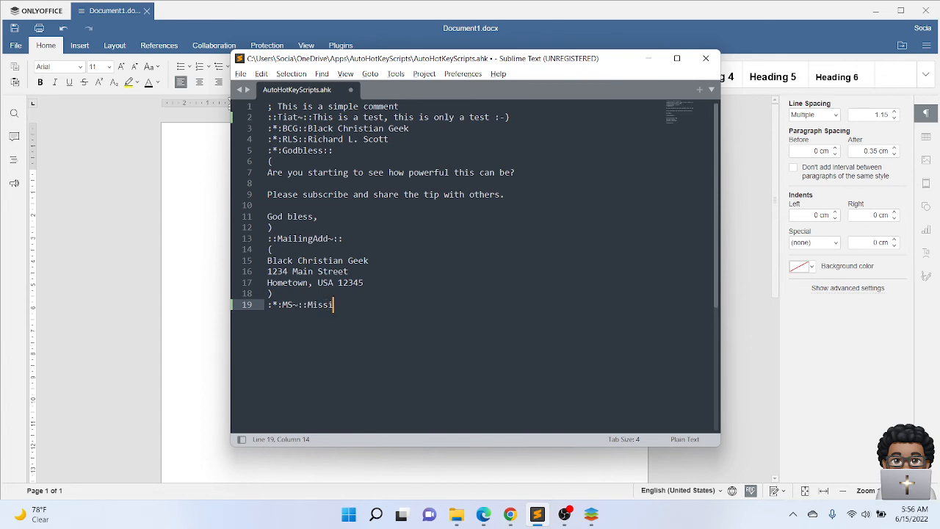
text(ssippi)
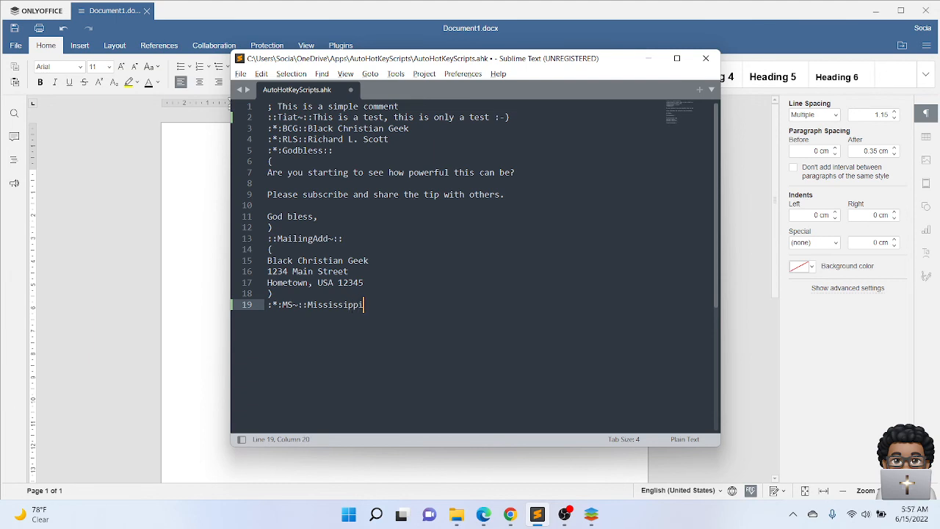
key(ctrl+s)
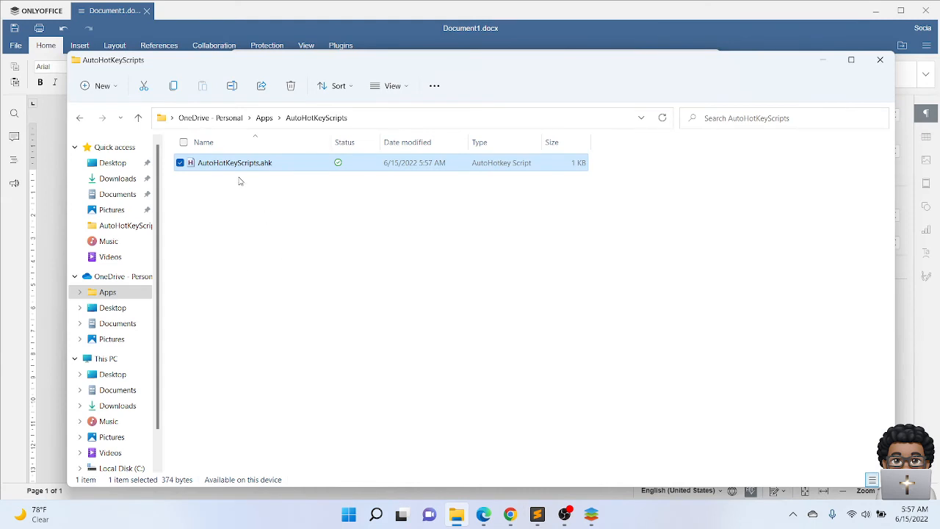
Launch the updated AutoHotKeyScripts.ahk to replace the running instance
double_click(234, 163)
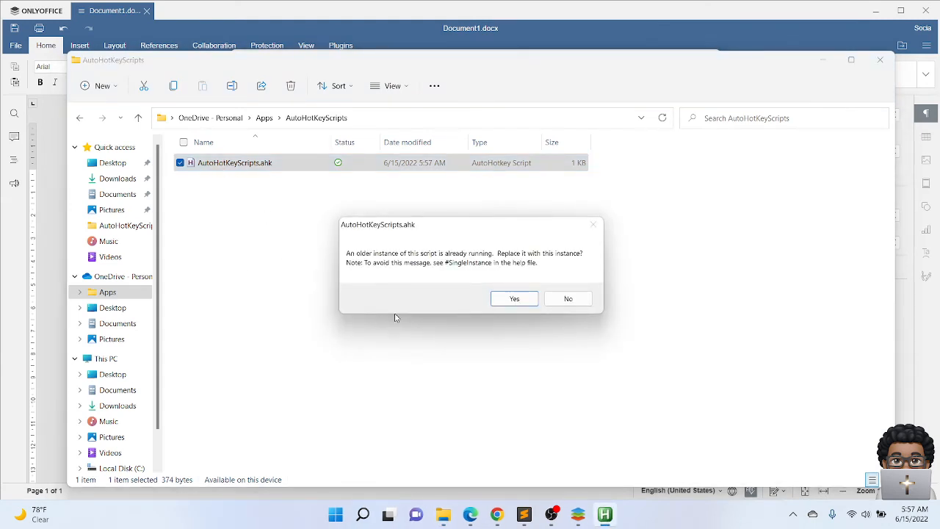
mouse_move(470, 263)
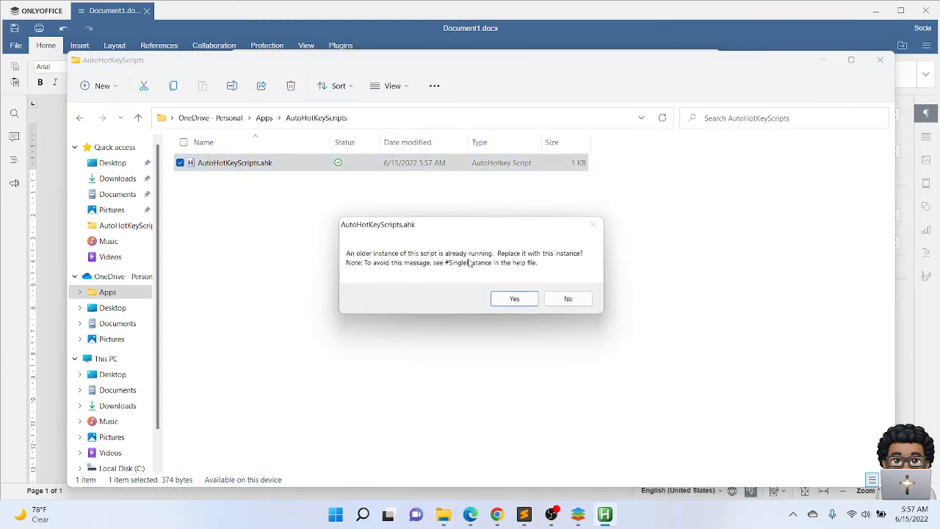
mouse_move(514, 298)
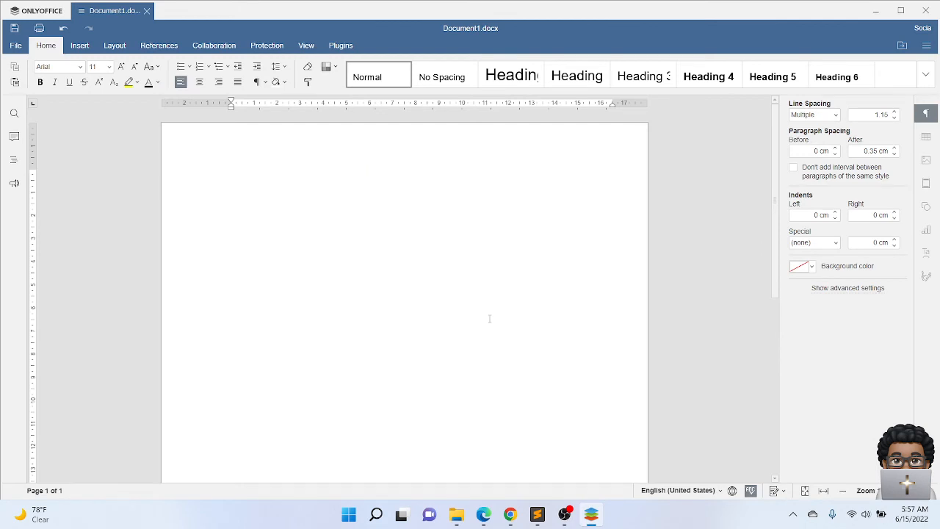
Test MS~ variations on separate lines, producing MISSISSIPPI and Mississippi expansions
text(MS)
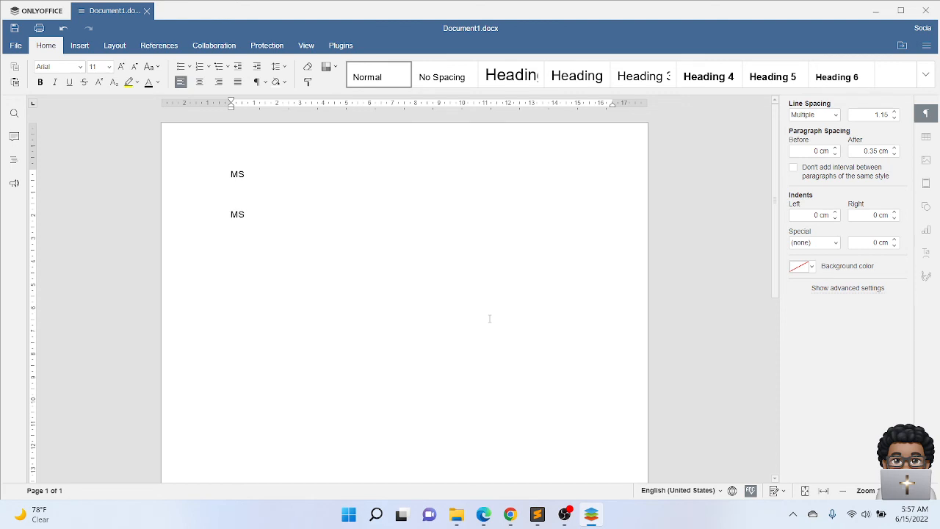
text(ISSISSIPPI)
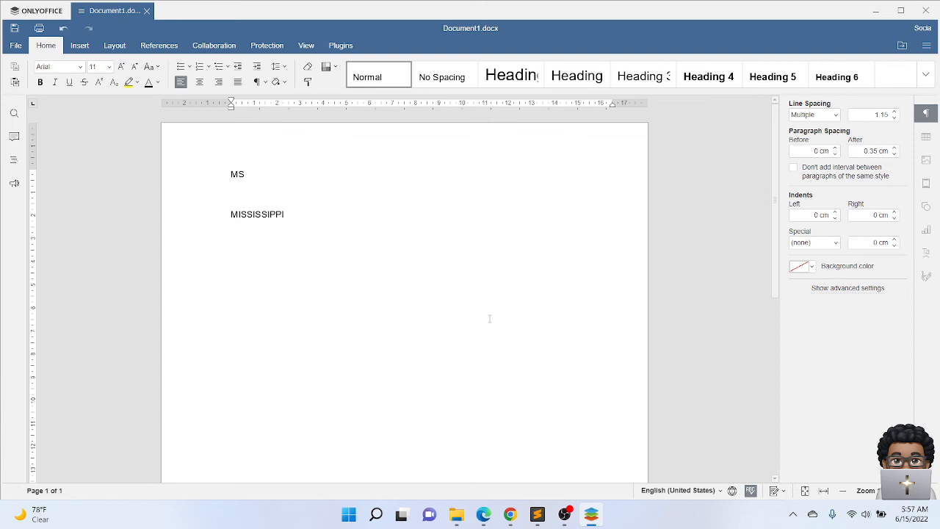
key(enter)
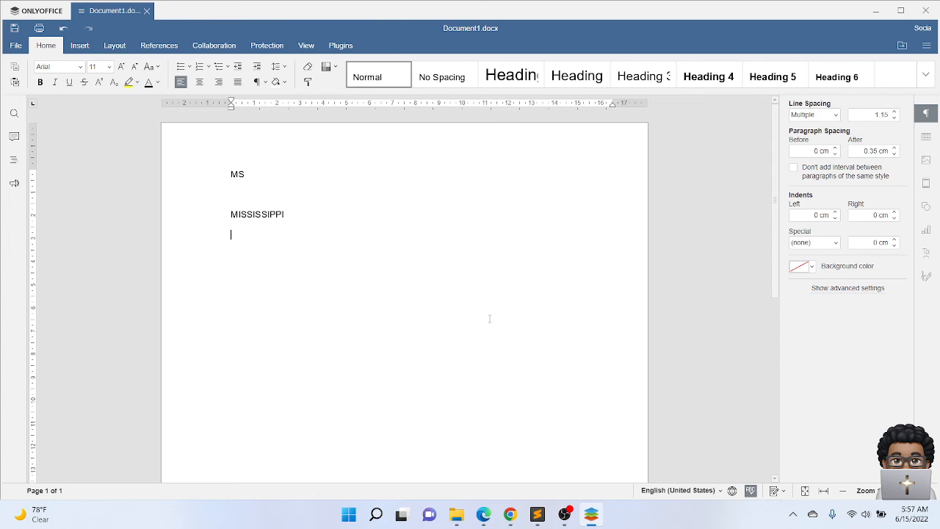
text(ms)
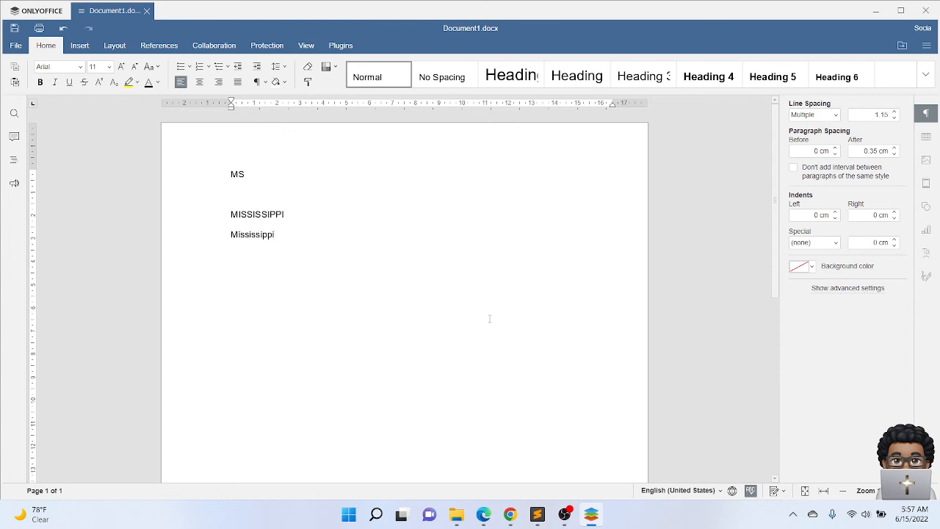
key(enter)
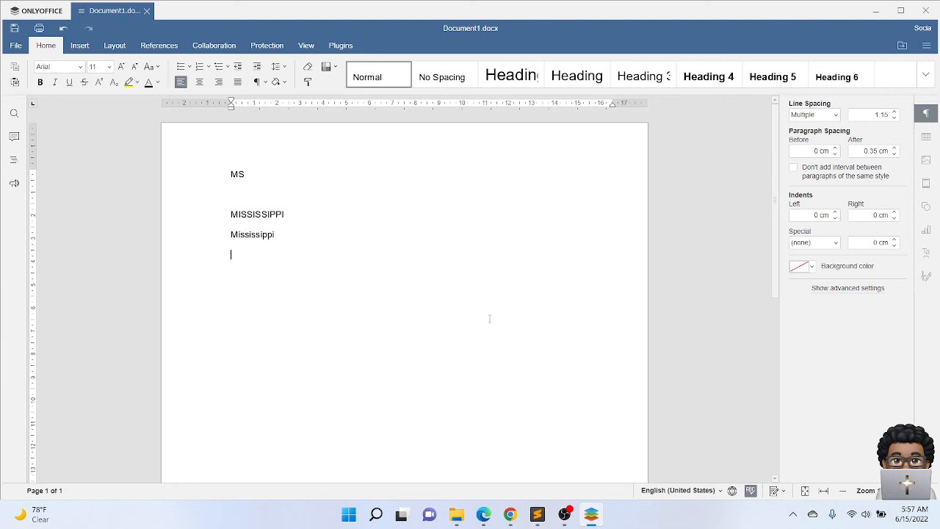
text(Mississippi)
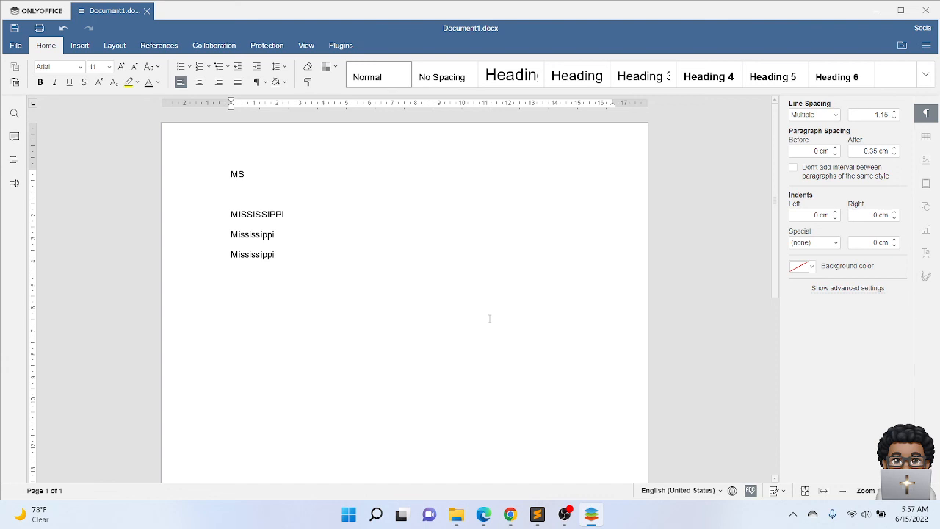
text(MS)
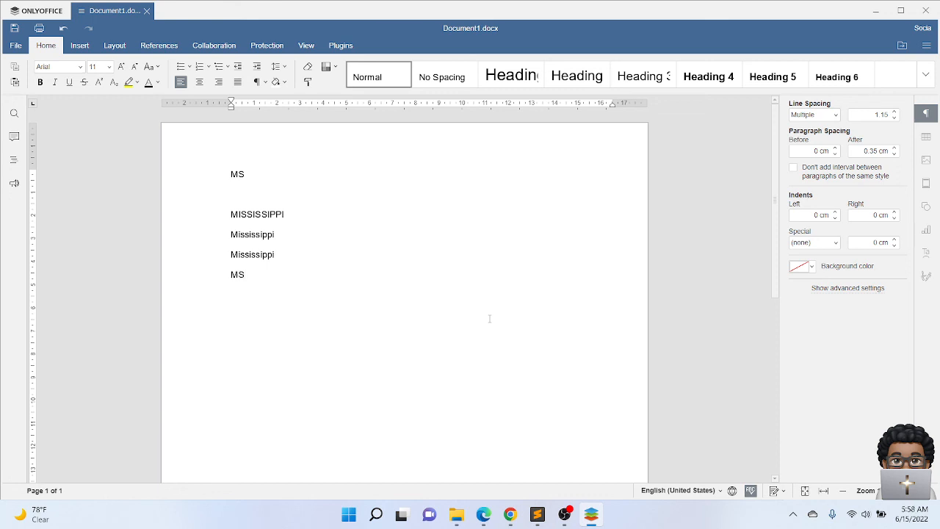
text(MISSISSIPPI)
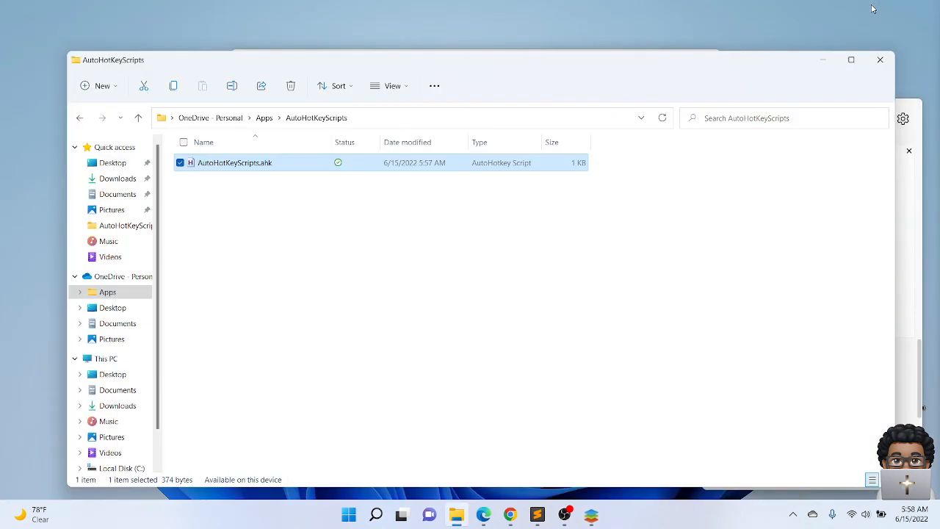
double_click(234, 162)
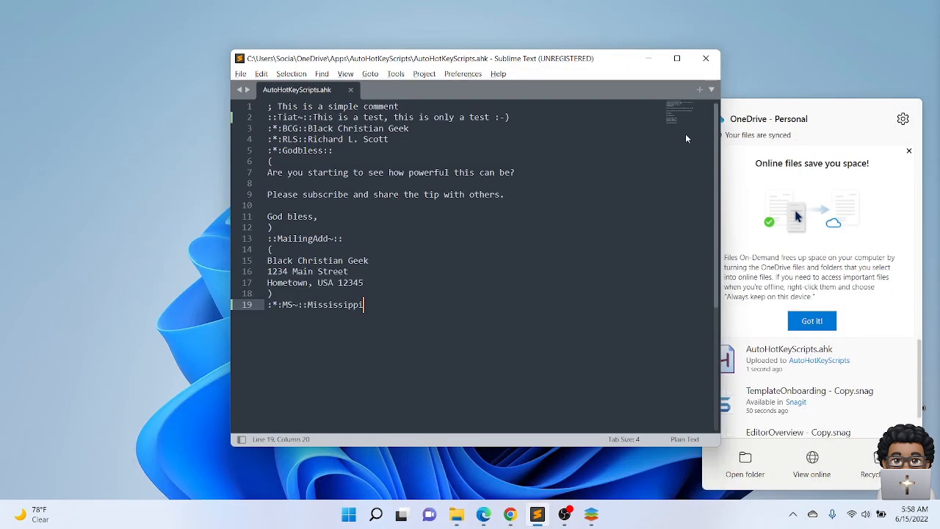